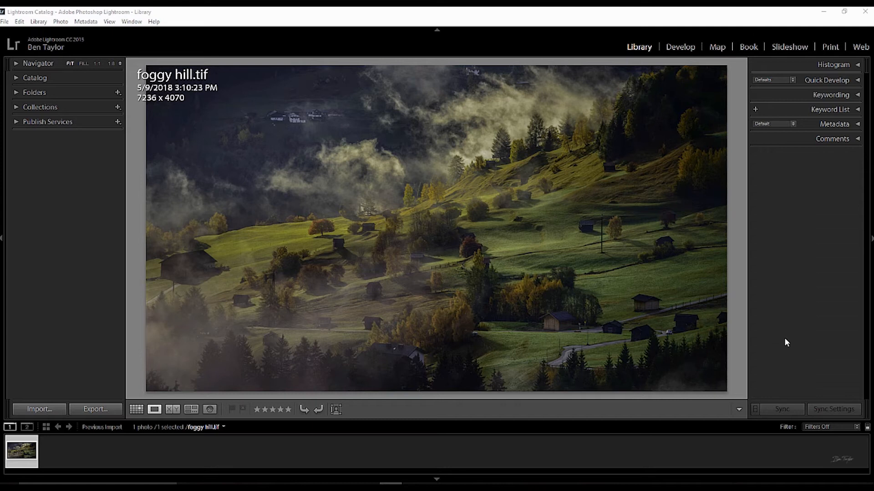
pyautogui.moveTo(663, 156)
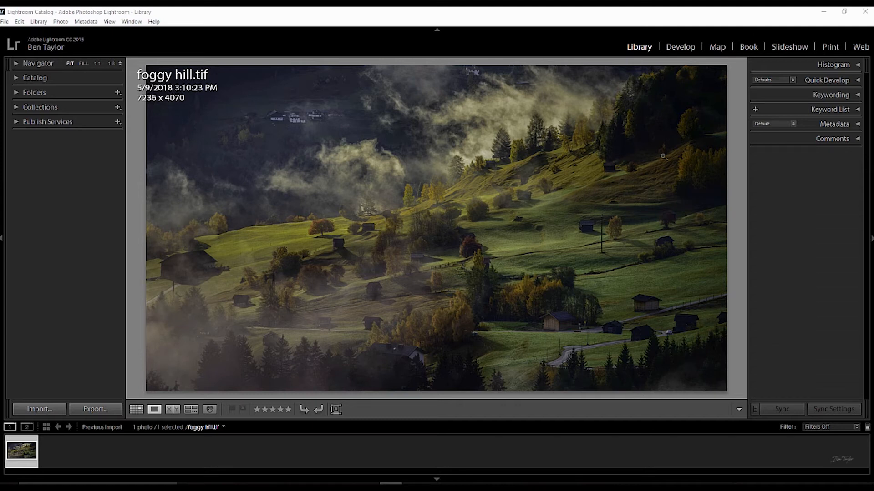
pyautogui.moveTo(576, 274)
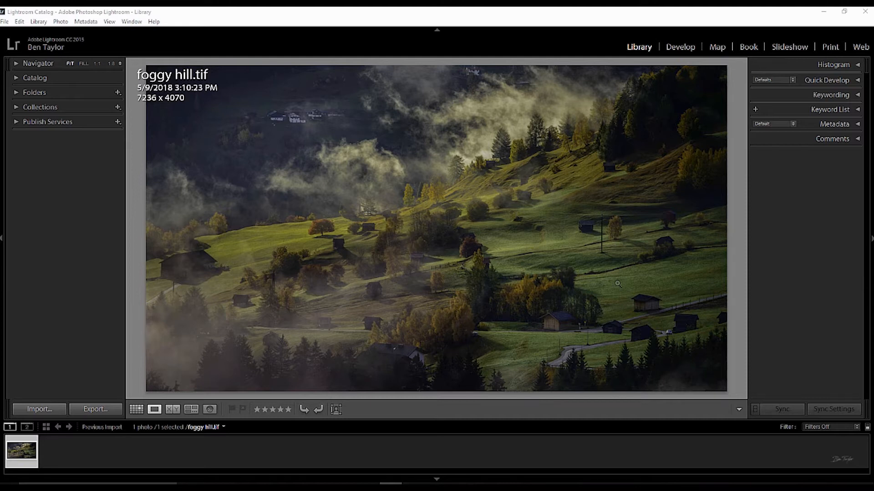
pyautogui.moveTo(538, 222)
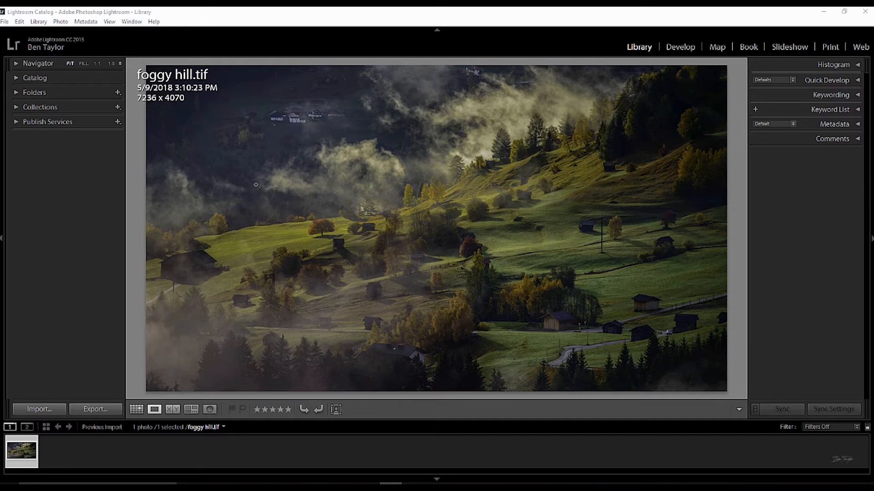
pyautogui.moveTo(581, 276)
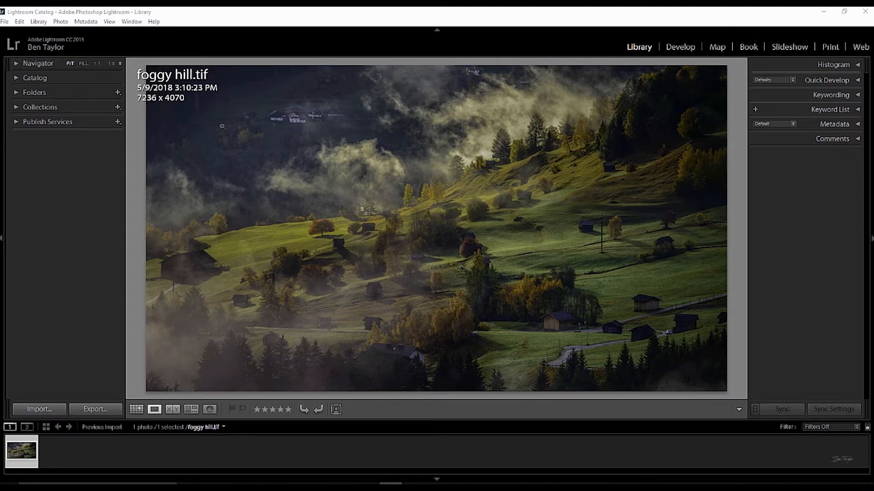
pyautogui.moveTo(368, 114)
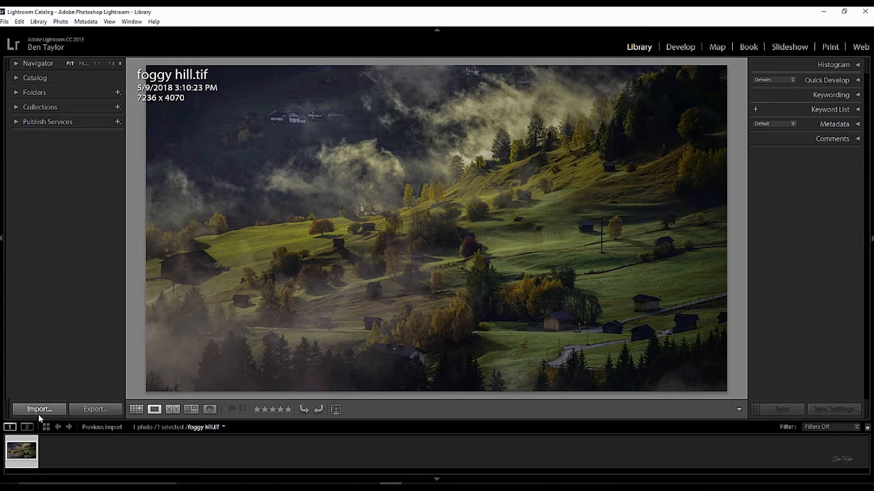
# Step: Bring up the Import window and collapse the Local Disk (C:) folder tree in the Source panel
pyautogui.click(38, 409)
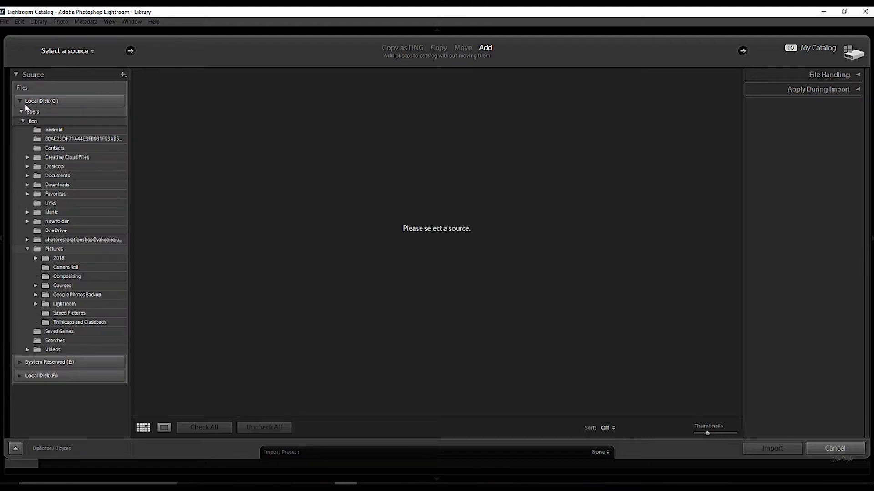
pyautogui.click(20, 101)
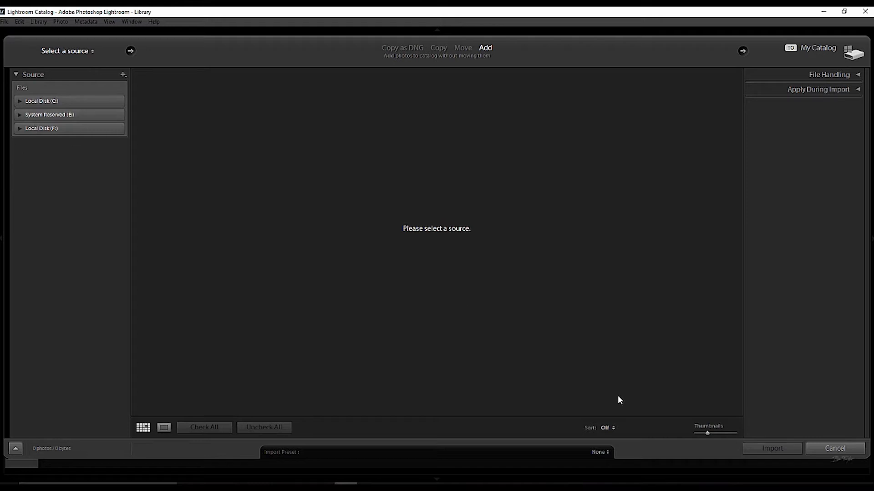
pyautogui.moveTo(814, 462)
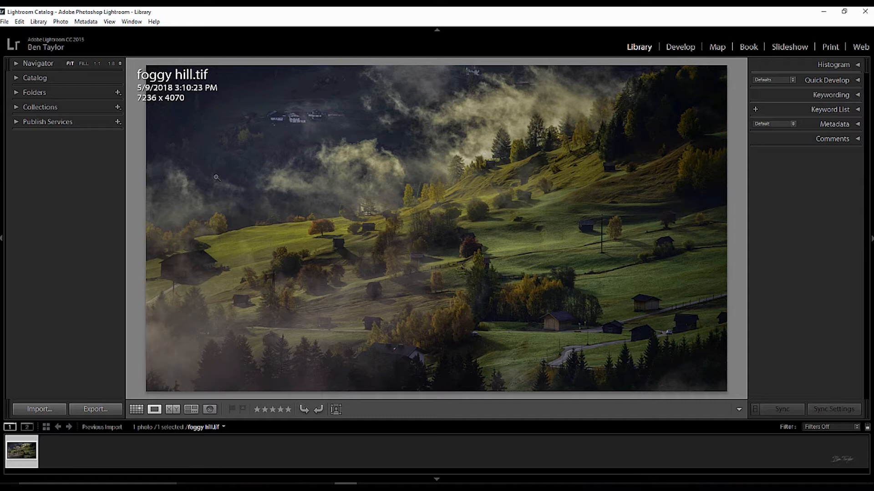
pyautogui.moveTo(489, 166)
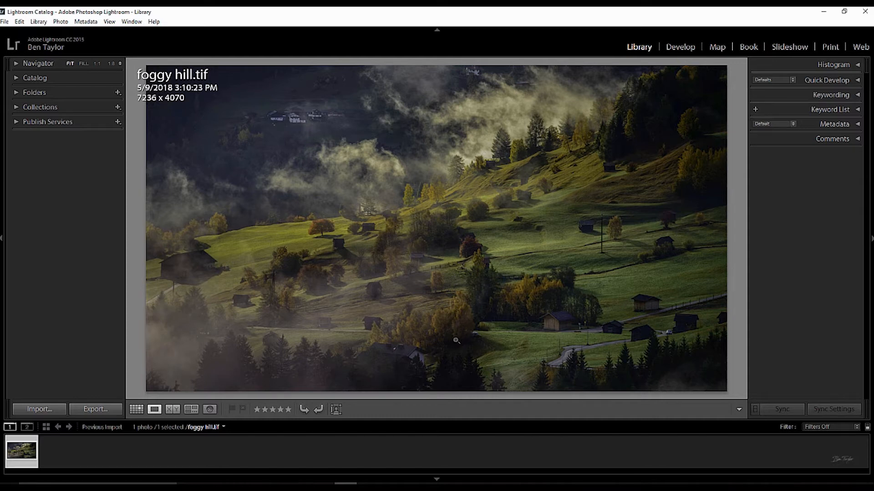
pyautogui.moveTo(379, 164)
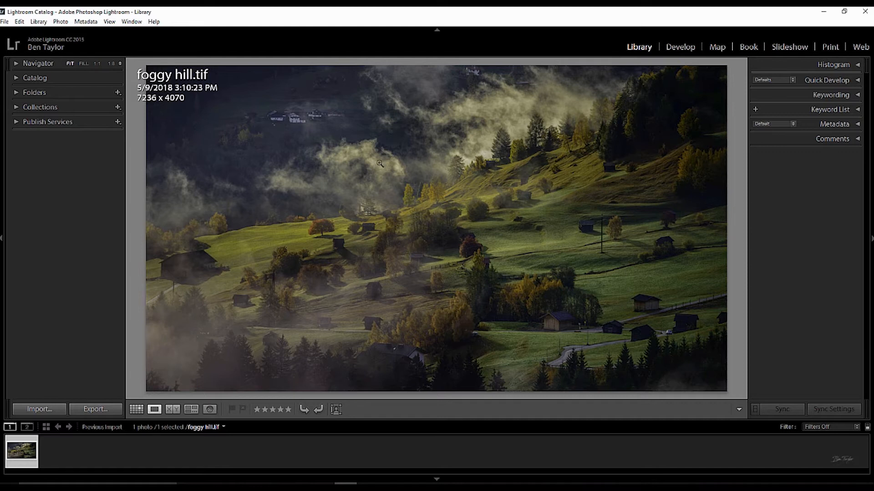
pyautogui.moveTo(349, 356)
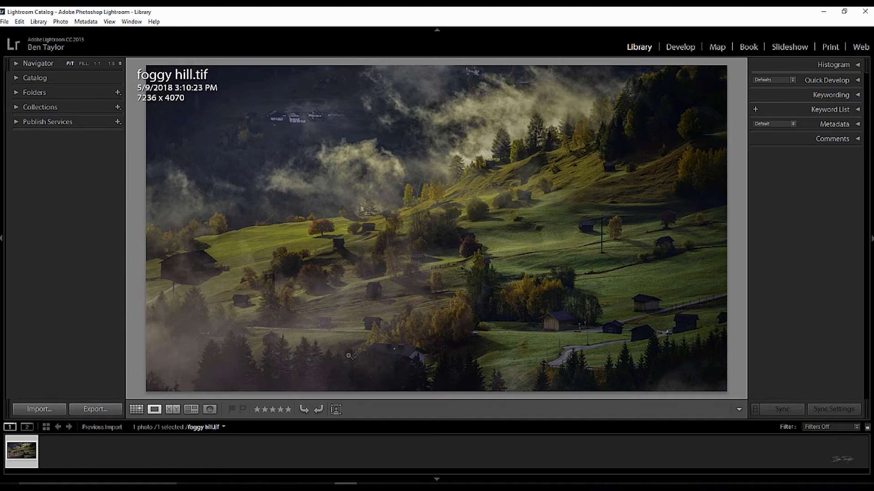
pyautogui.moveTo(370, 343)
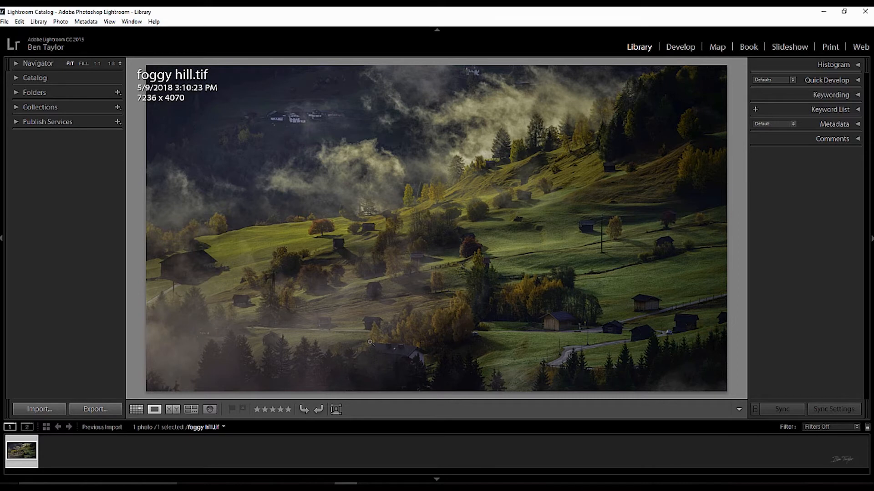
pyautogui.moveTo(172, 323)
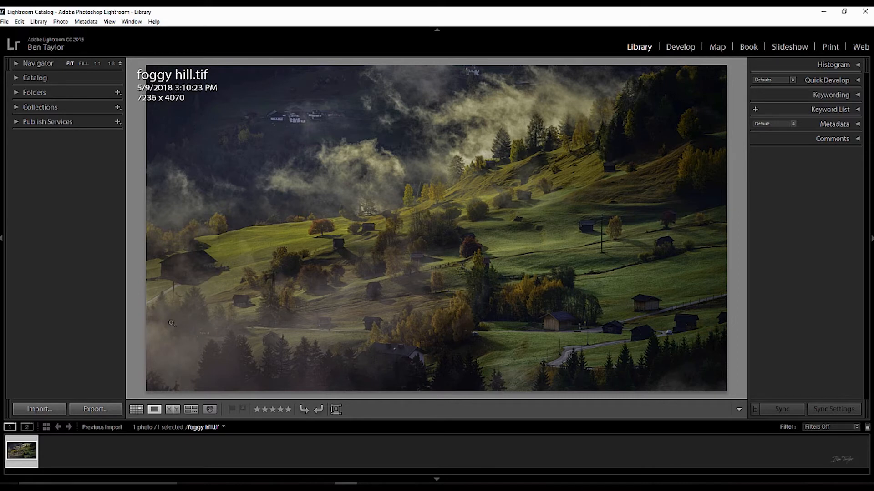
pyautogui.moveTo(609, 96)
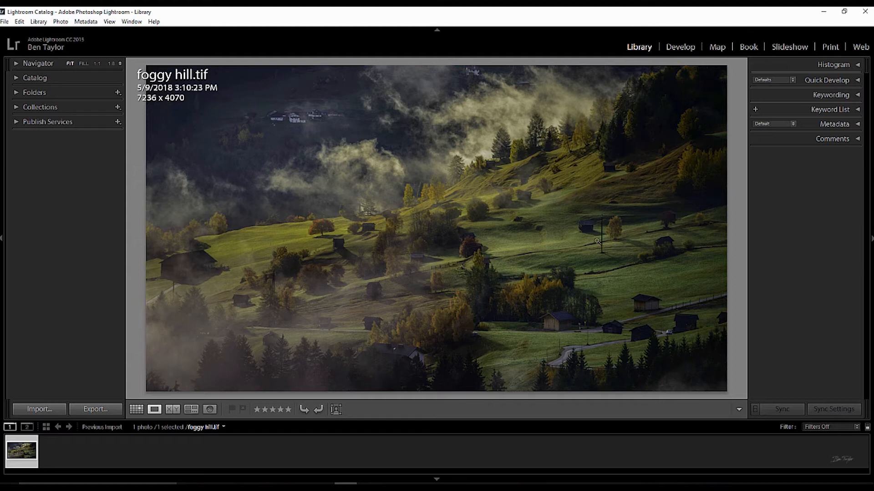
pyautogui.moveTo(652, 196)
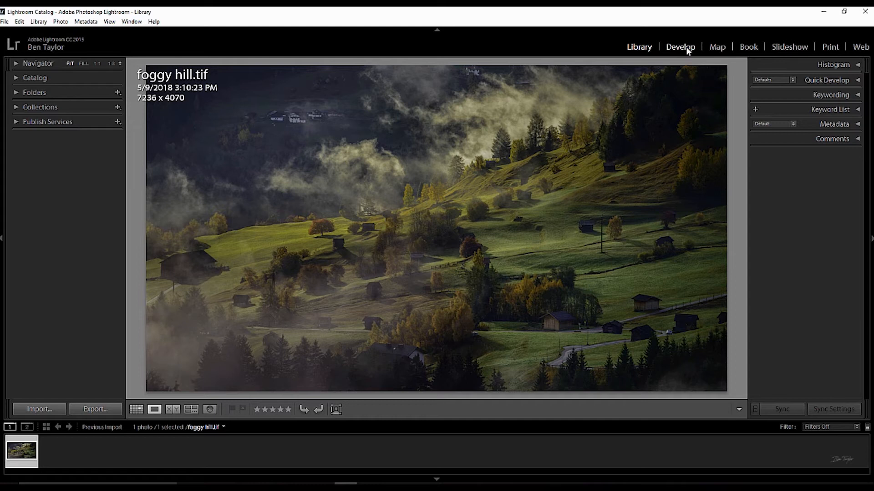
# Step: Switch to the Develop module for the foggy hill photo and collapse the Basic section
pyautogui.click(680, 47)
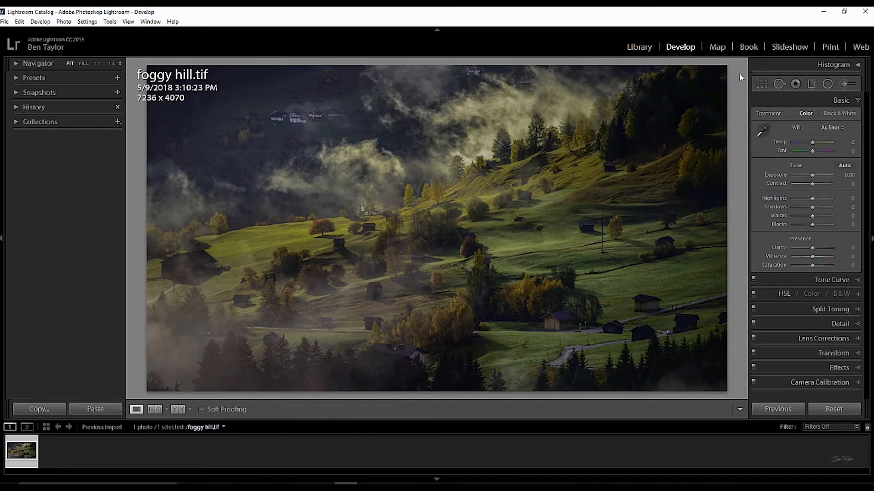
pyautogui.click(841, 100)
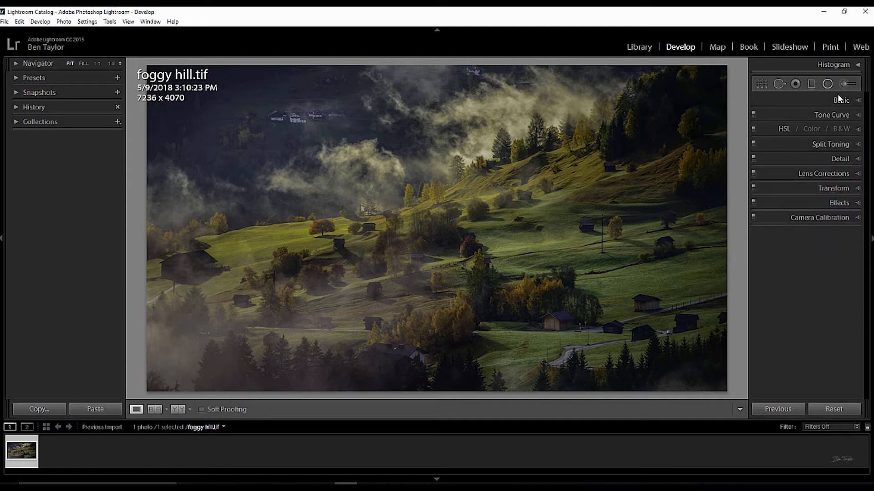
pyautogui.moveTo(847, 107)
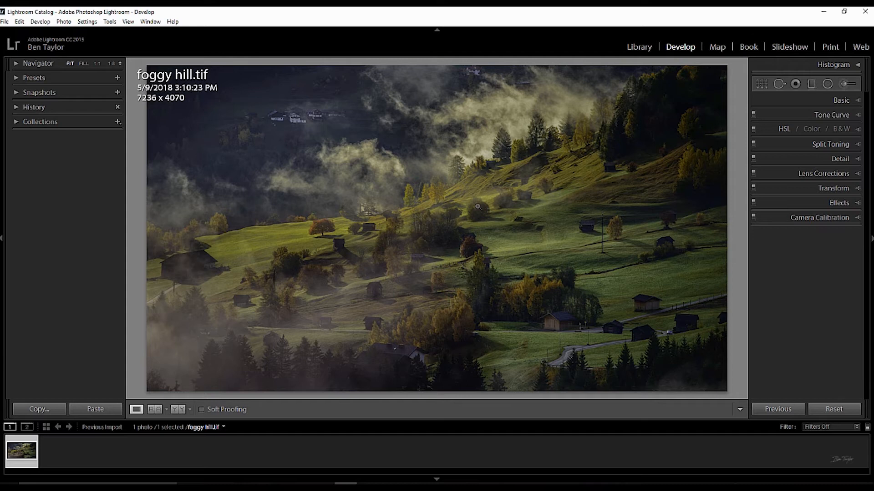
pyautogui.moveTo(472, 203)
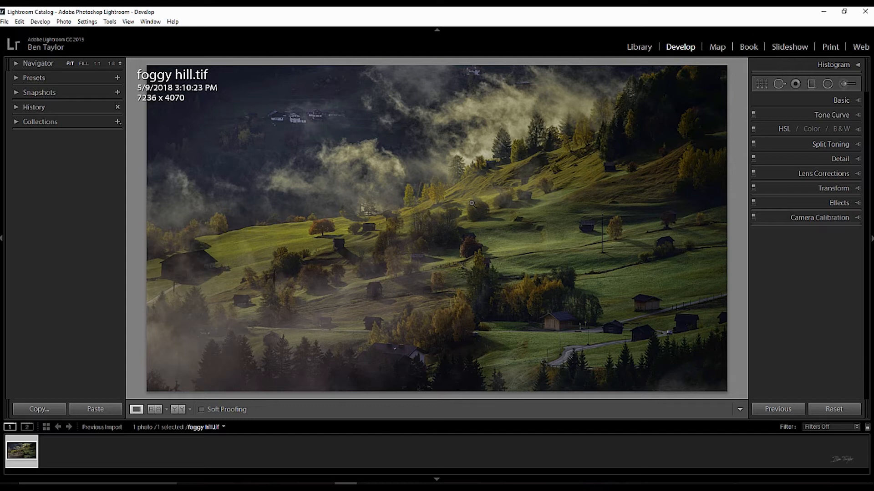
pyautogui.moveTo(672, 146)
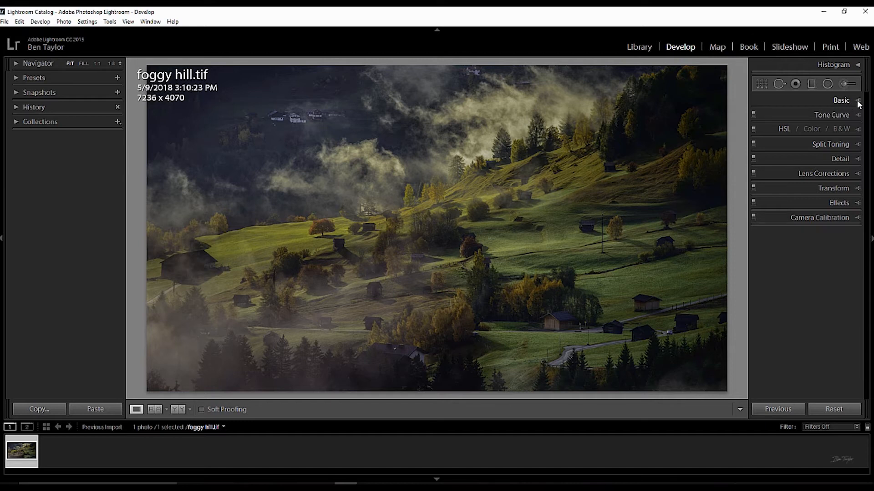
# Step: Expand the Basic section to show white balance, tone and presence sliders
pyautogui.click(841, 100)
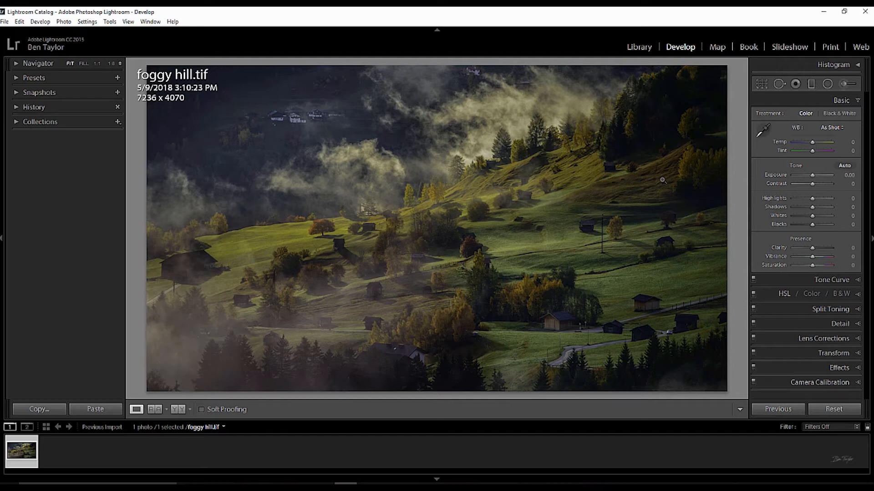
pyautogui.moveTo(661, 179)
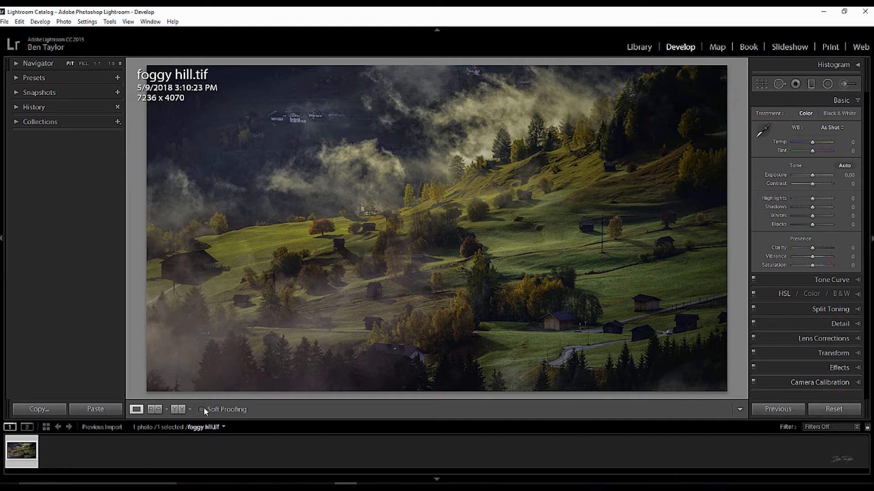
pyautogui.moveTo(673, 134)
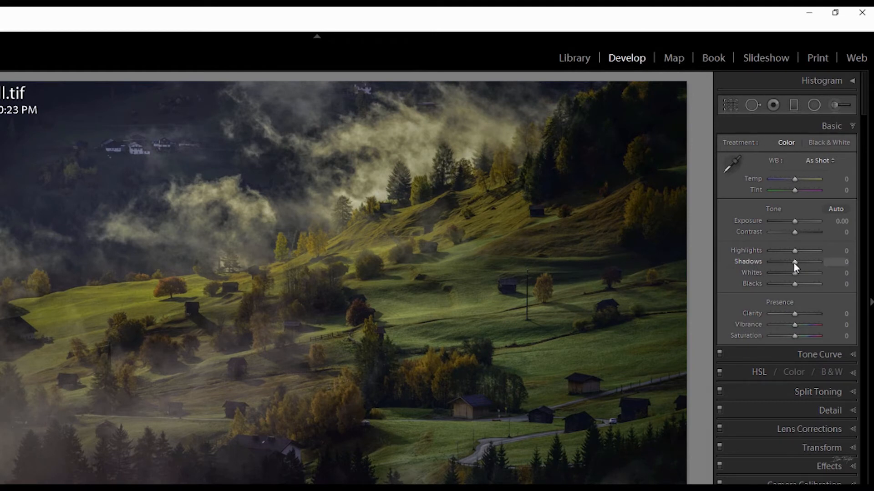
# Step: Raise the Shadows slider to +100 to brighten the darker areas
pyautogui.moveTo(794, 262); pyautogui.dragTo(819, 262)
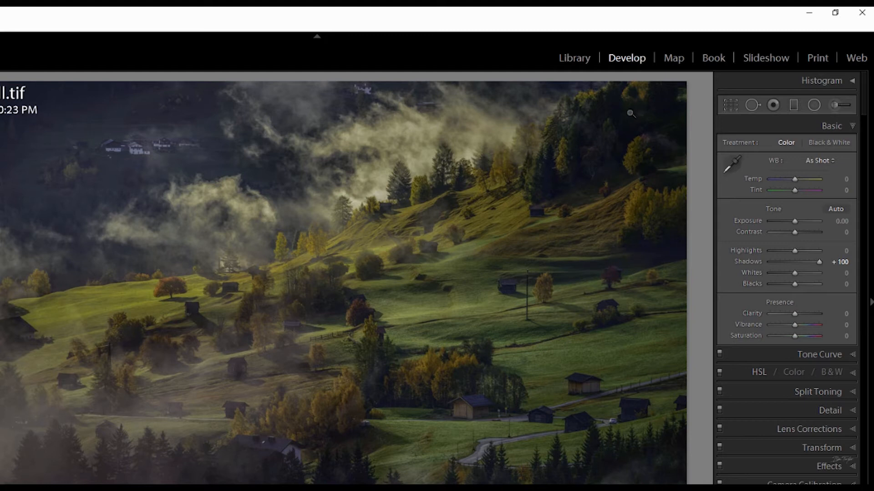
pyautogui.moveTo(606, 465)
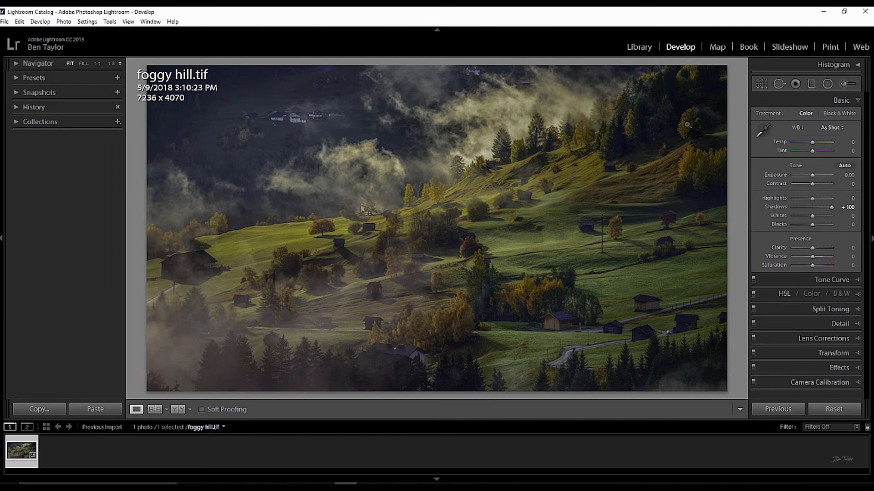
pyautogui.moveTo(425, 383)
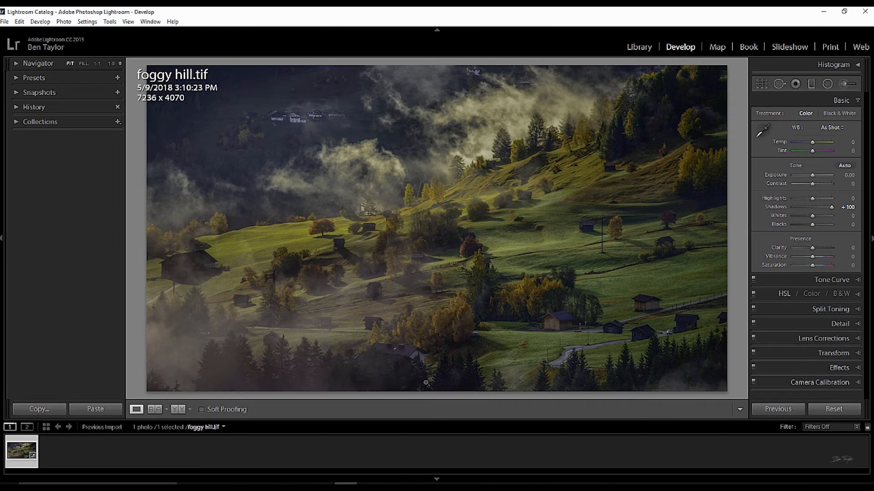
pyautogui.moveTo(700, 342)
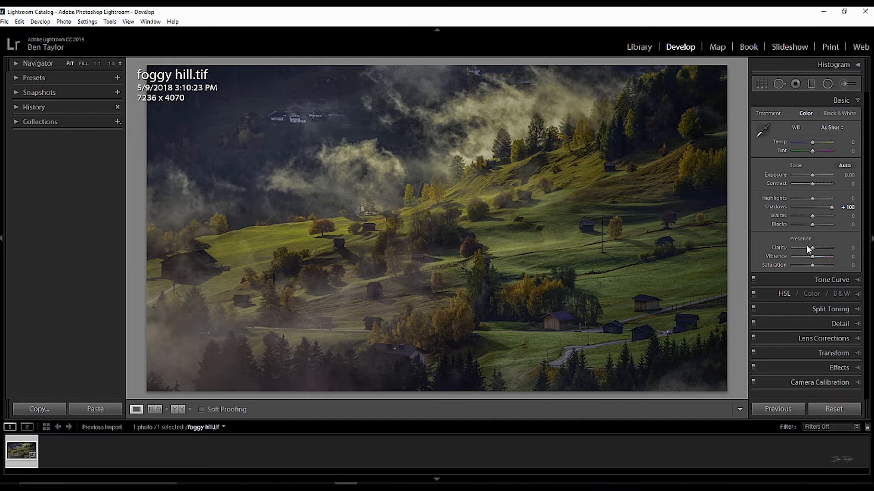
pyautogui.moveTo(814, 227)
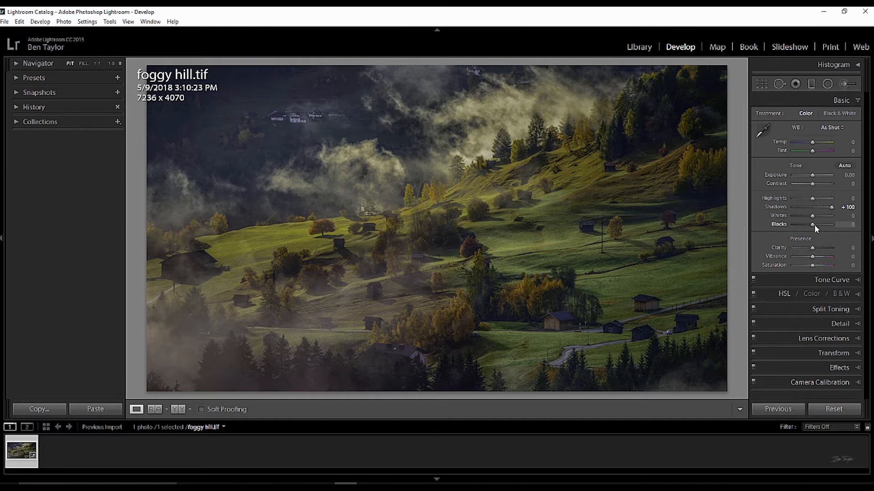
pyautogui.moveTo(813, 224); pyautogui.dragTo(828, 225)
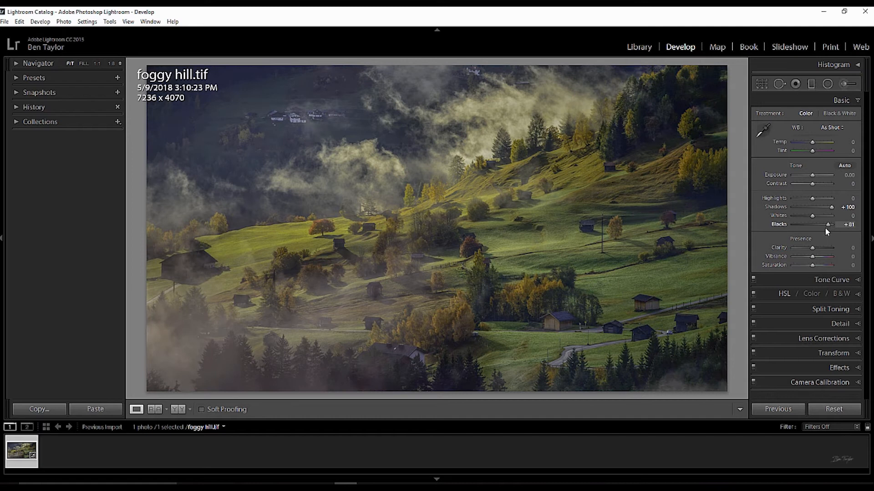
pyautogui.moveTo(831, 224); pyautogui.dragTo(825, 224)
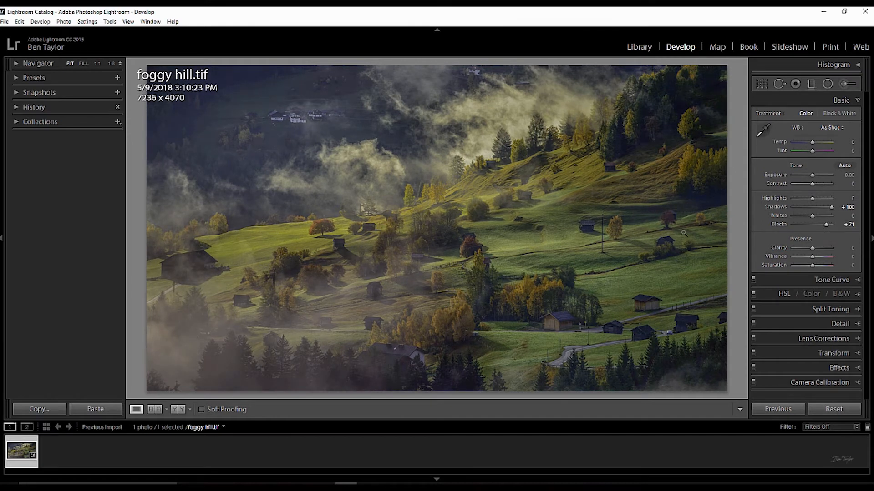
pyautogui.moveTo(443, 191)
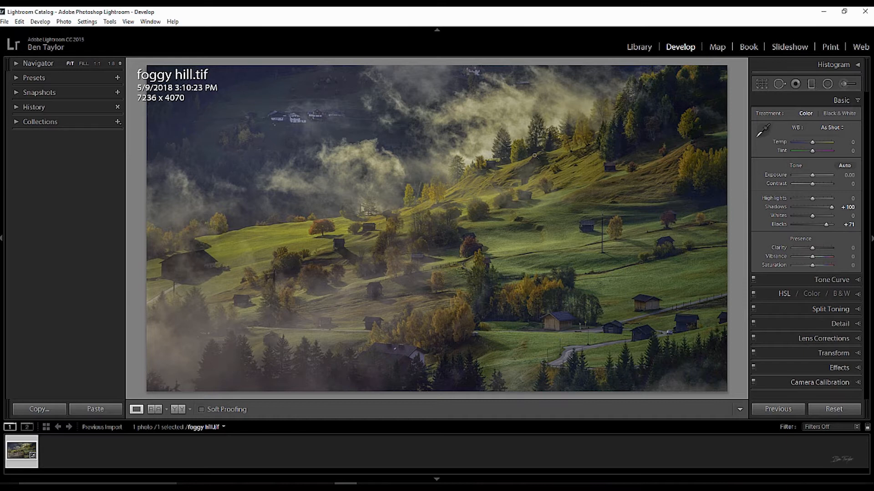
pyautogui.moveTo(386, 195)
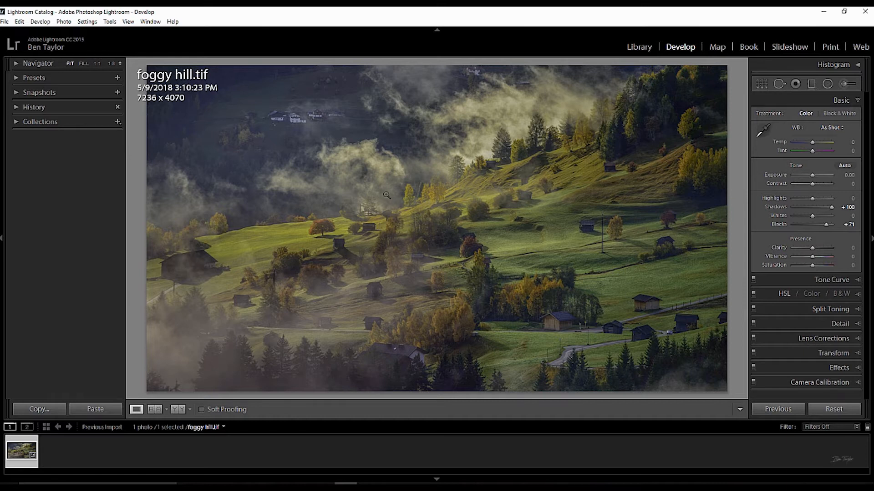
pyautogui.moveTo(671, 140)
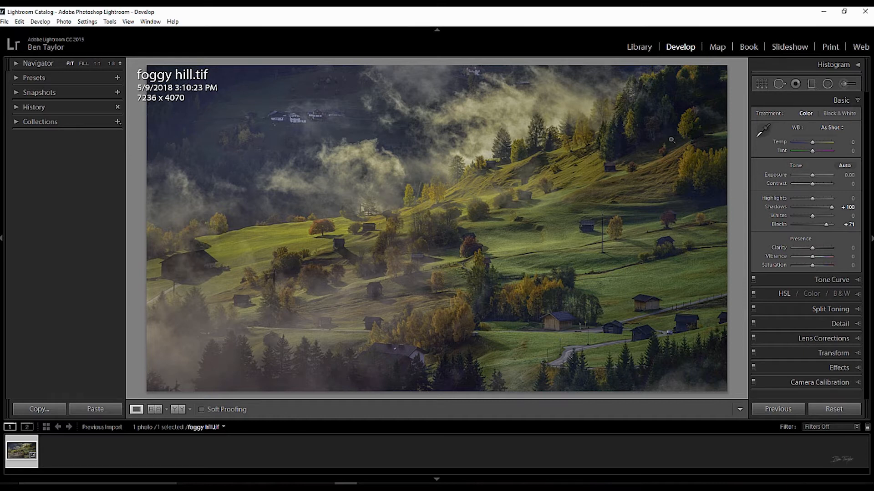
pyautogui.moveTo(623, 384)
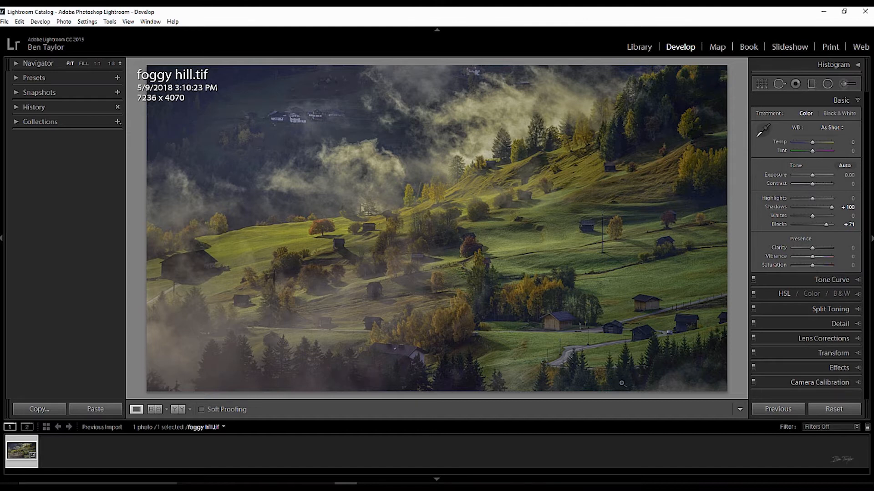
pyautogui.moveTo(676, 359)
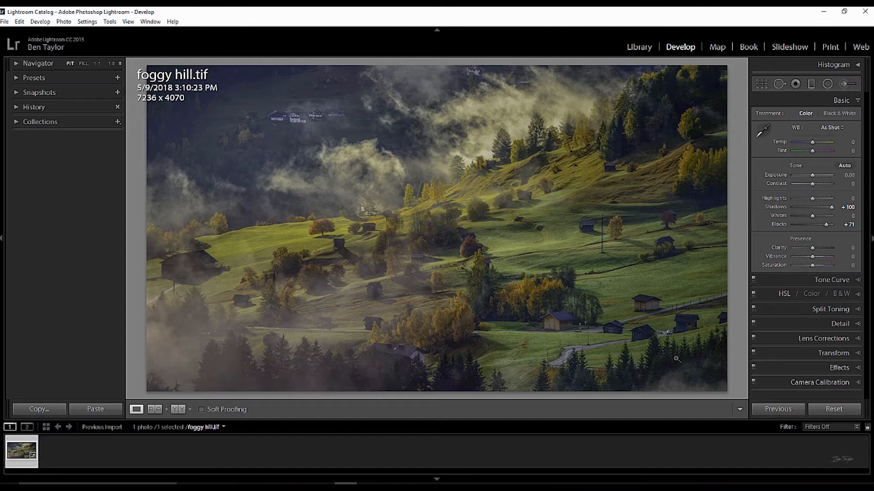
pyautogui.moveTo(190, 202)
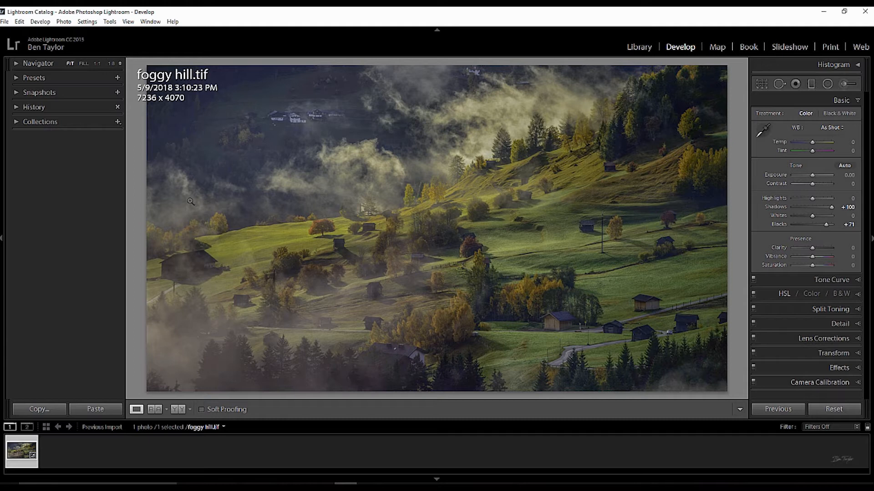
pyautogui.moveTo(282, 213)
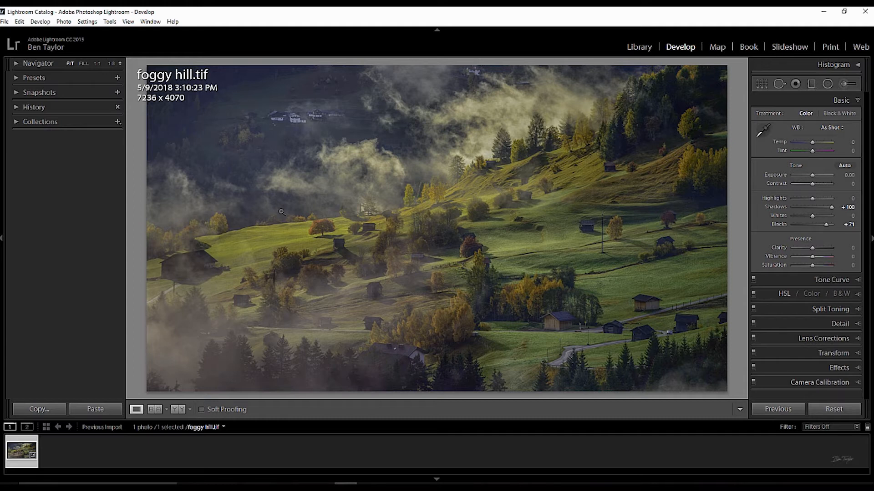
pyautogui.moveTo(293, 174)
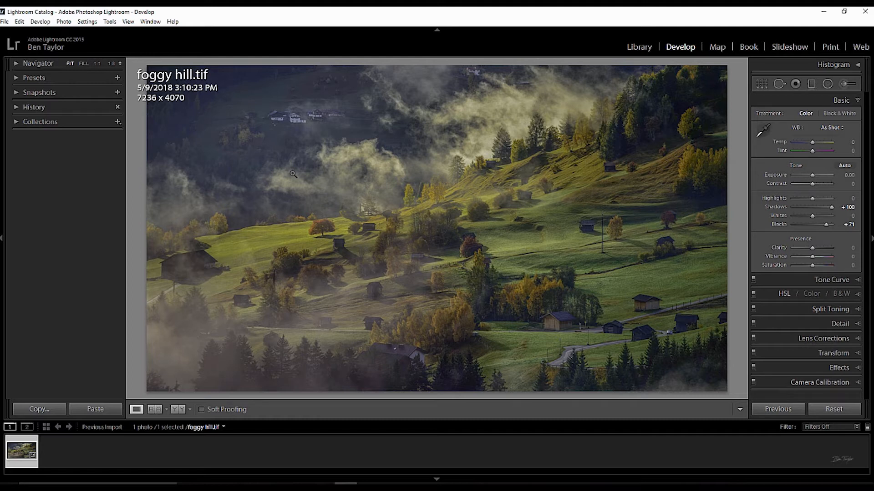
pyautogui.moveTo(330, 199)
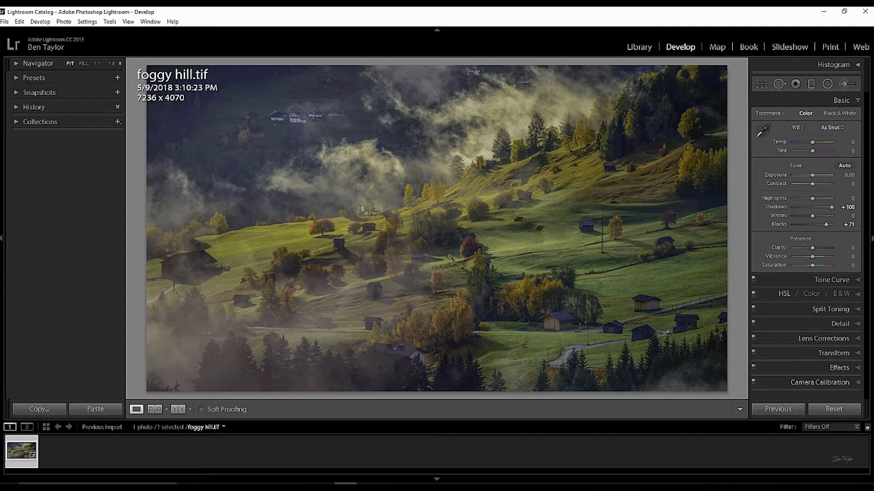
pyautogui.moveTo(770, 189)
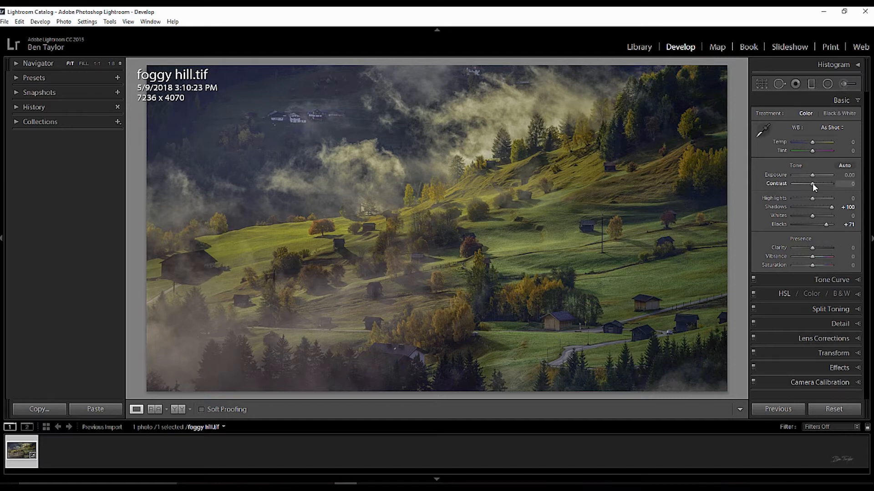
# Step: Increase the photo's contrast and settle it at +31
pyautogui.moveTo(827, 184); pyautogui.dragTo(834, 183)
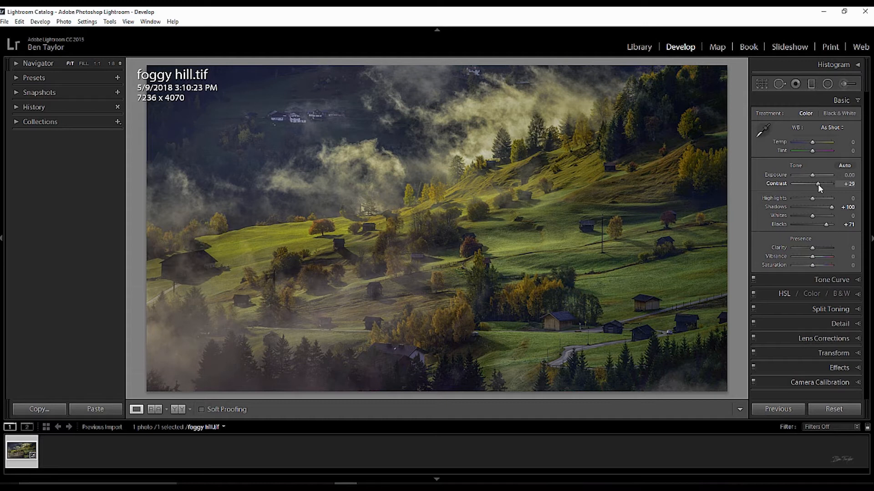
pyautogui.moveTo(818, 184); pyautogui.dragTo(819, 184)
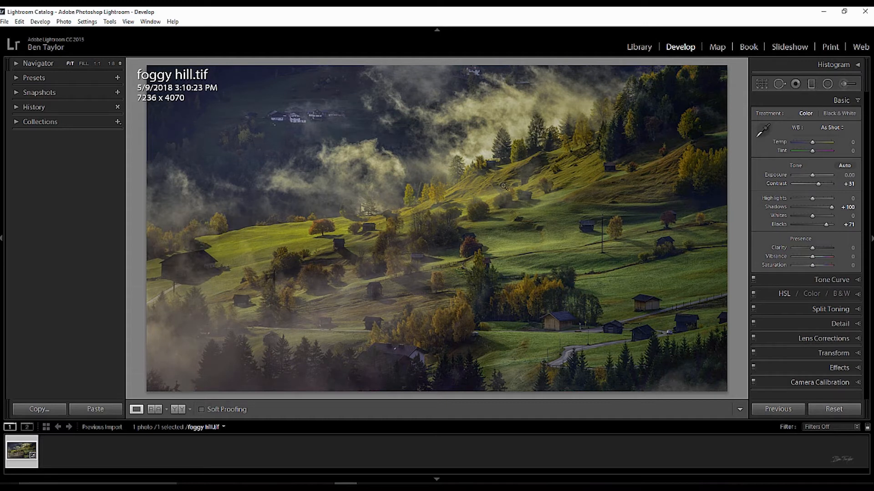
pyautogui.moveTo(547, 262)
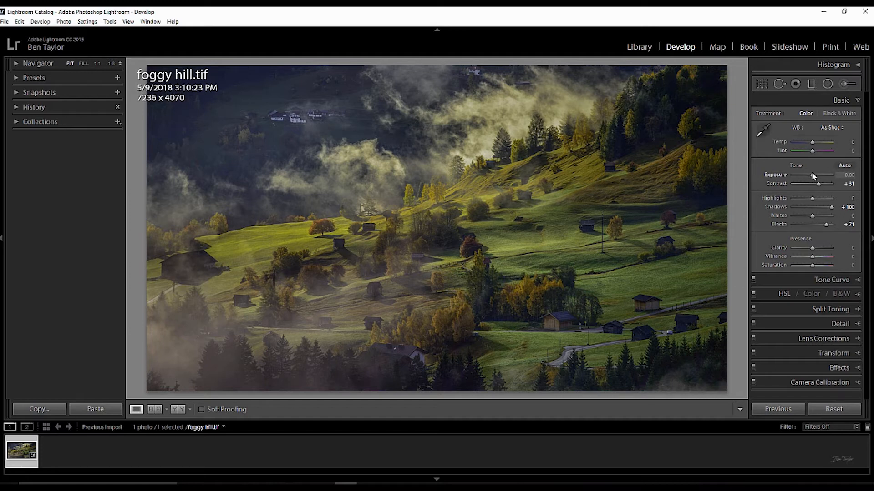
# Step: Brighten the exposure, settling it at +0.24
pyautogui.moveTo(811, 175); pyautogui.dragTo(815, 175)
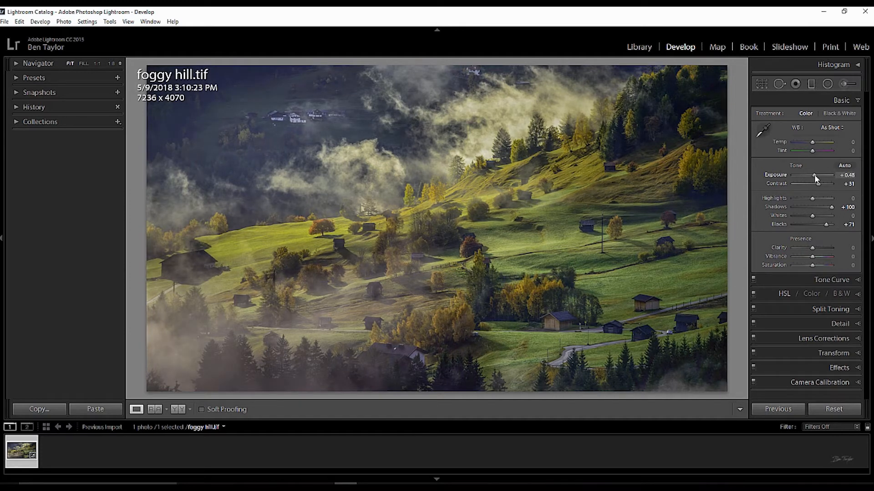
pyautogui.moveTo(814, 175); pyautogui.dragTo(807, 175)
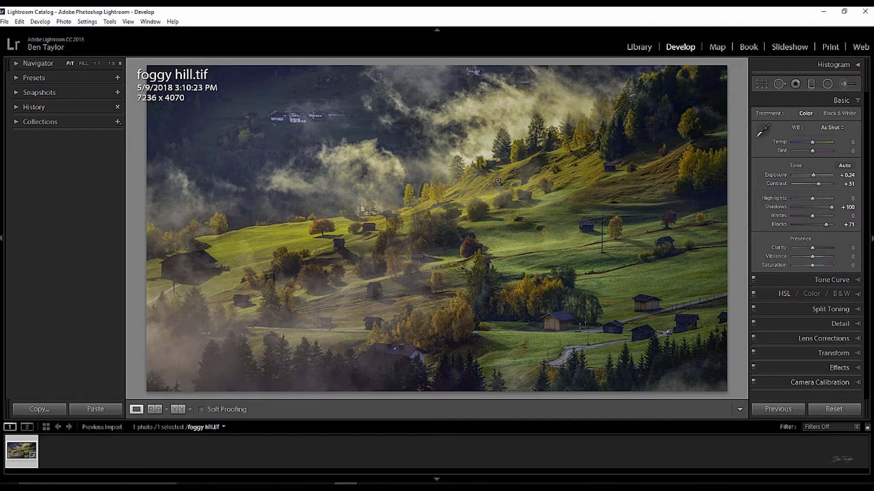
pyautogui.moveTo(370, 280)
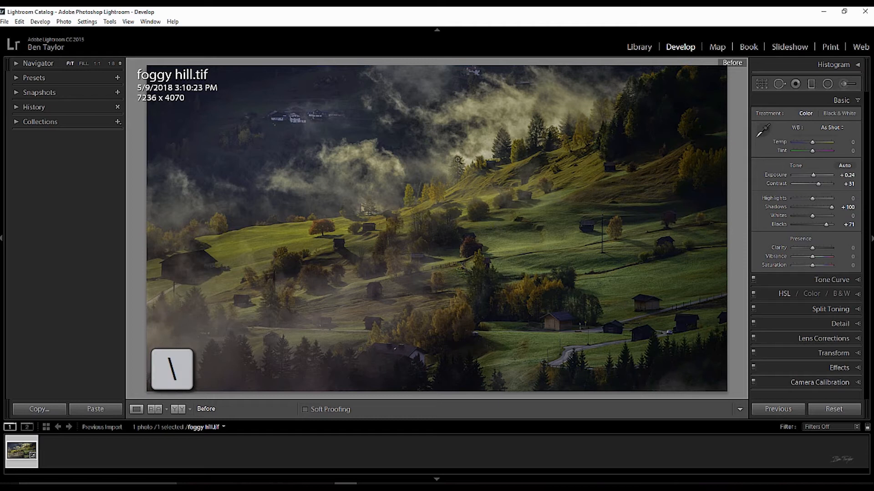
pyautogui.moveTo(531, 246)
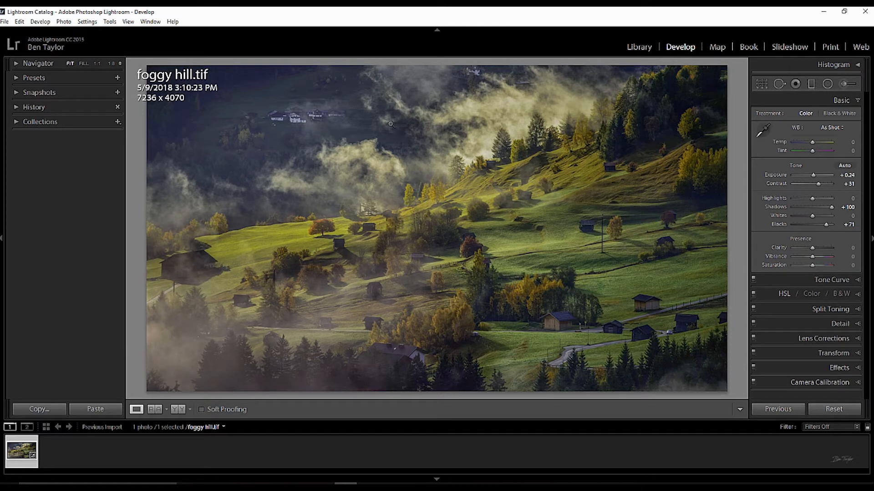
pyautogui.moveTo(219, 358)
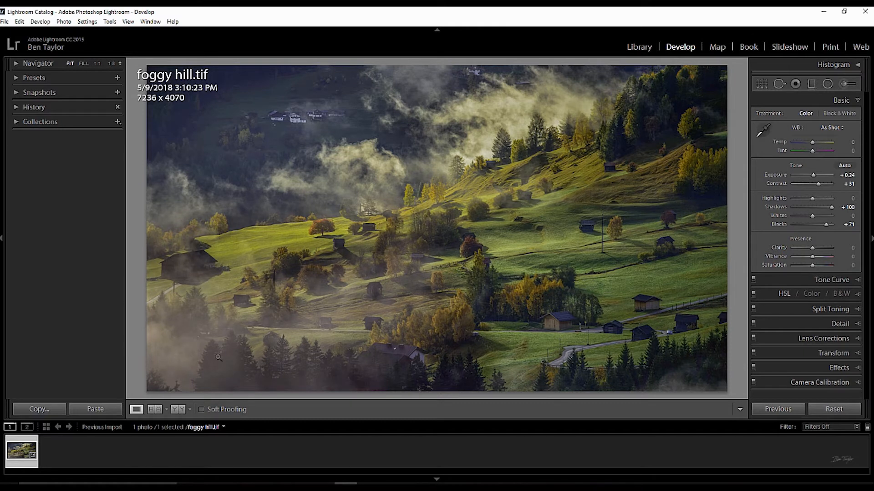
pyautogui.moveTo(678, 124)
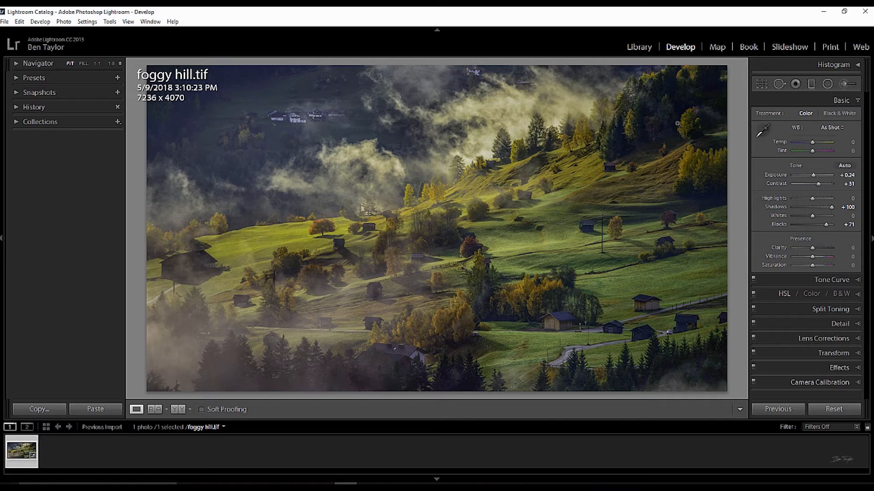
pyautogui.moveTo(699, 240)
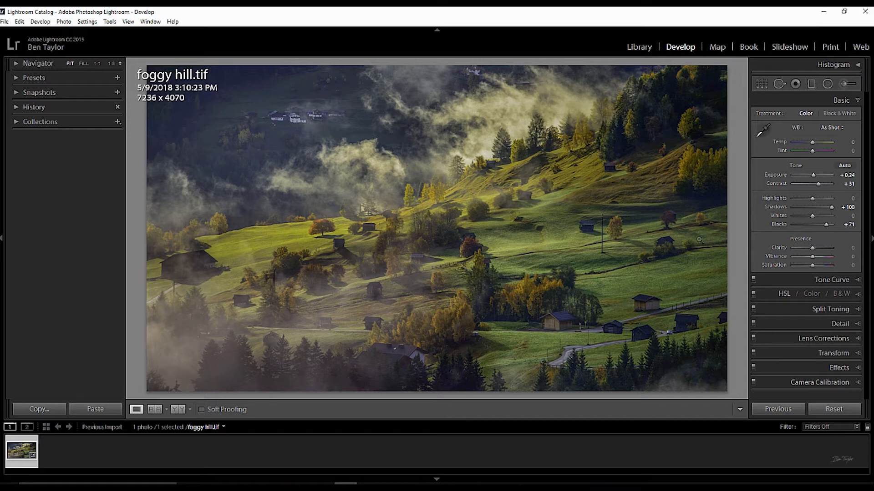
pyautogui.moveTo(617, 377)
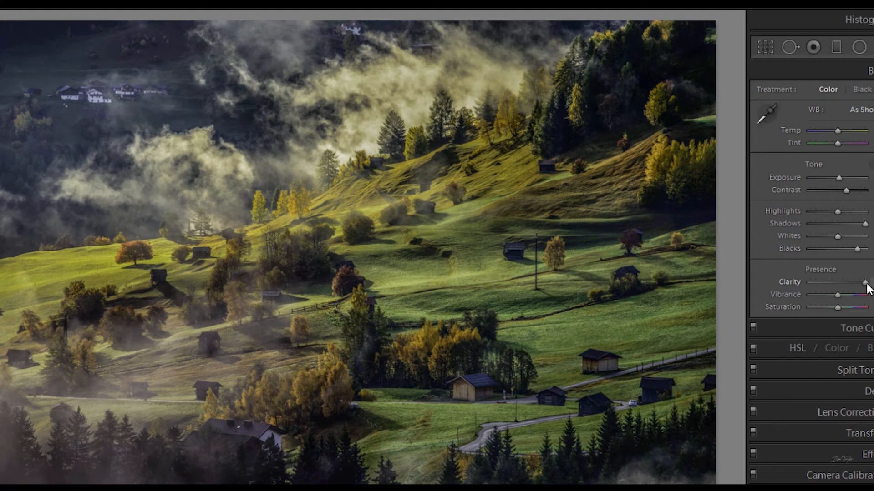
# Step: Set Clarity to +31 and Vibrance to about +26 in the Presence section
pyautogui.moveTo(864, 282); pyautogui.dragTo(848, 282)
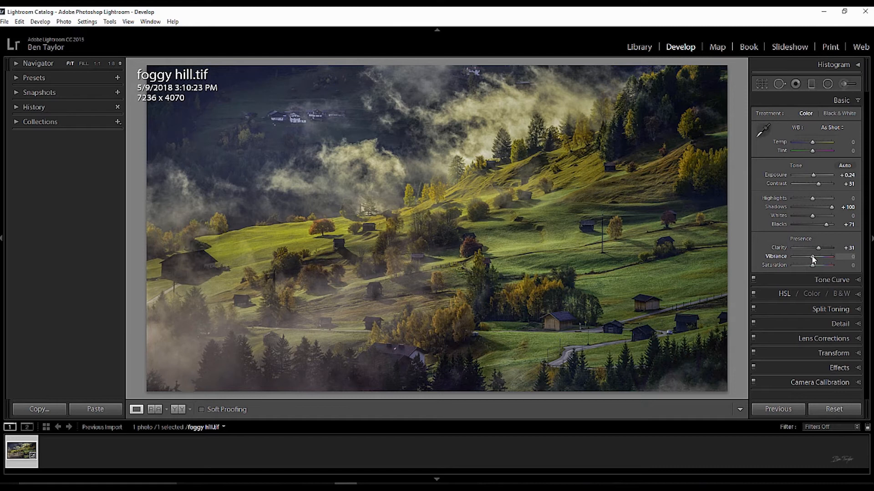
pyautogui.moveTo(822, 259); pyautogui.dragTo(824, 259)
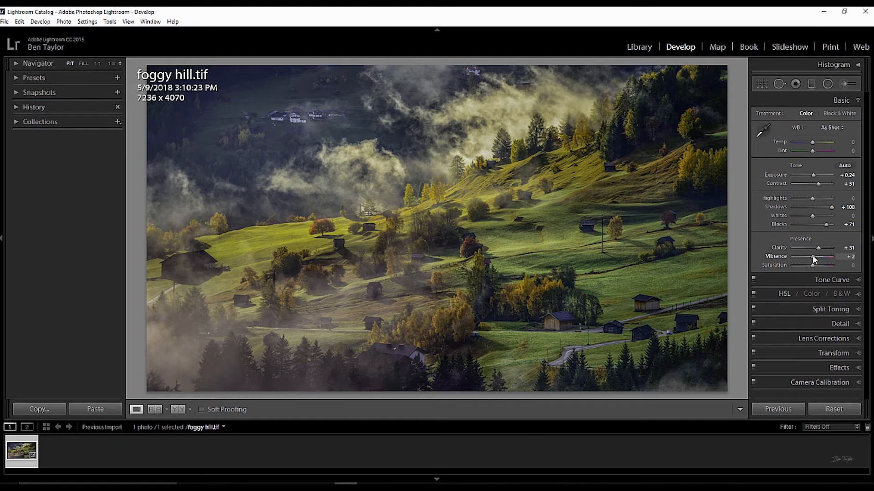
pyautogui.moveTo(817, 258); pyautogui.dragTo(830, 257)
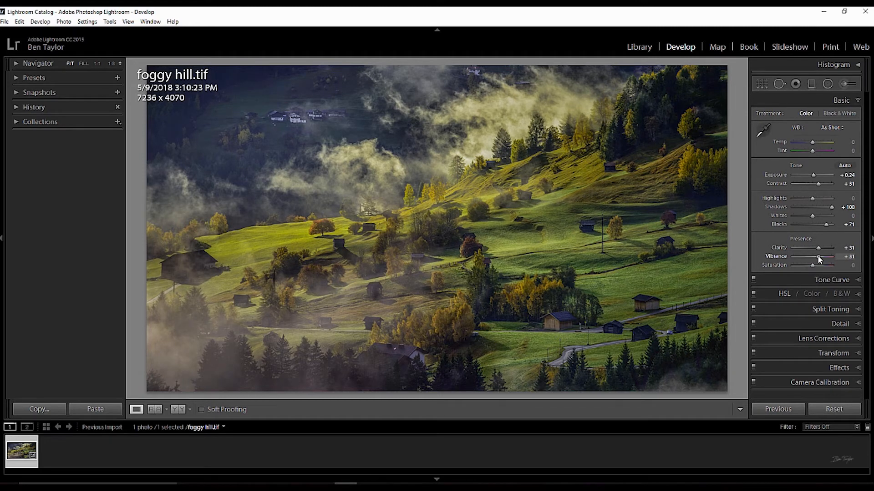
pyautogui.moveTo(827, 256); pyautogui.dragTo(822, 256)
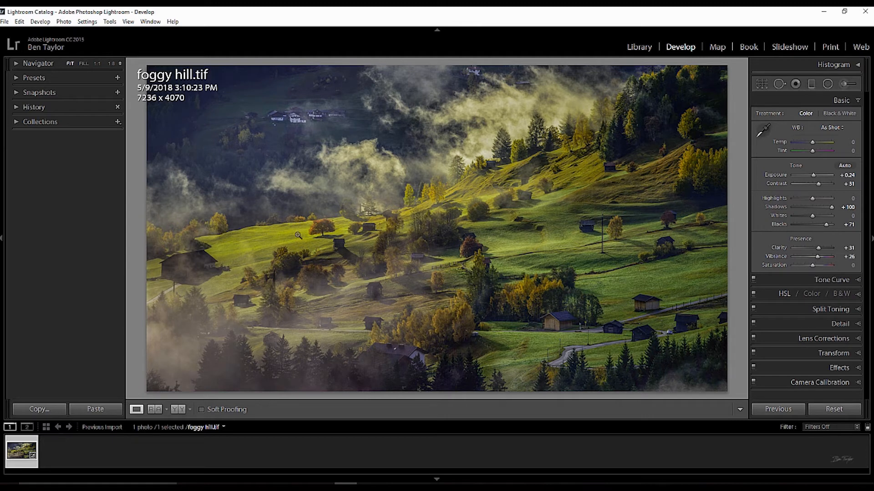
pyautogui.moveTo(344, 397)
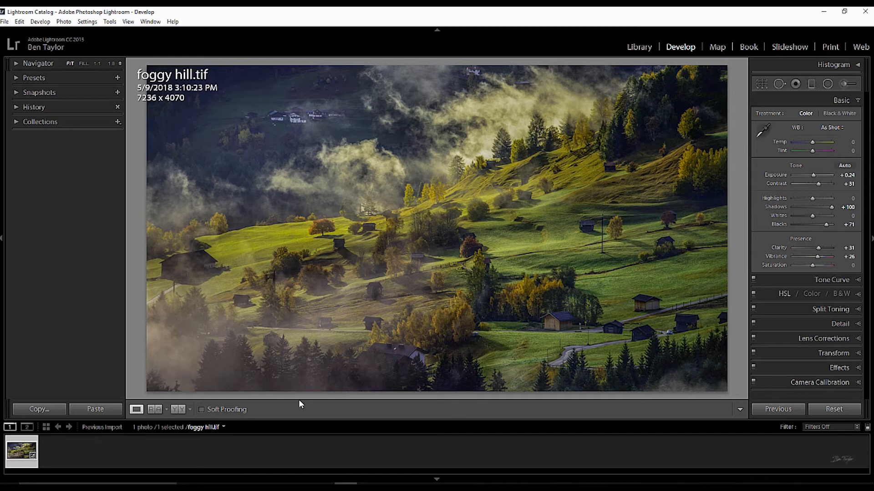
pyautogui.moveTo(835, 279)
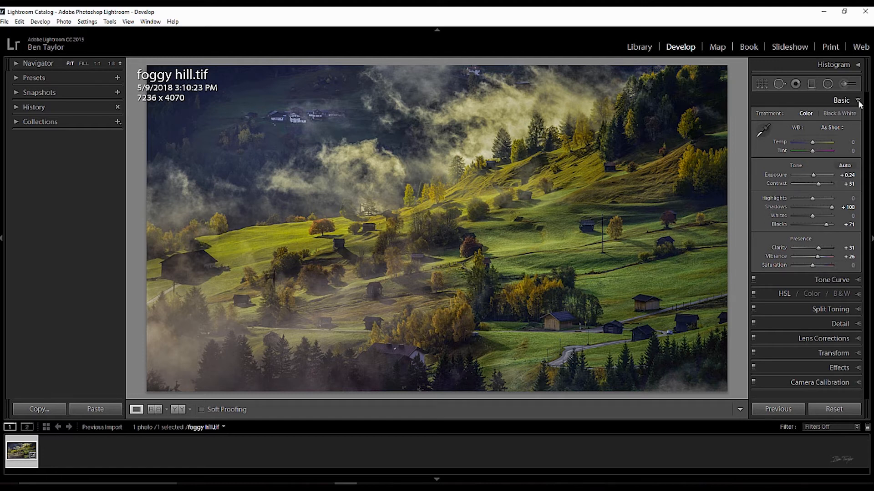
# Step: Collapse the Basic section and show the HSL per-colour Hue adjustments
pyautogui.click(842, 101)
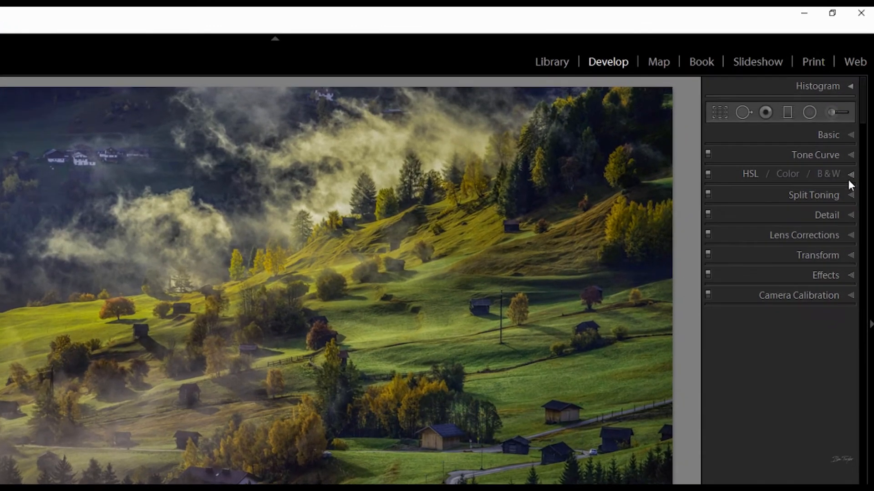
pyautogui.click(749, 174)
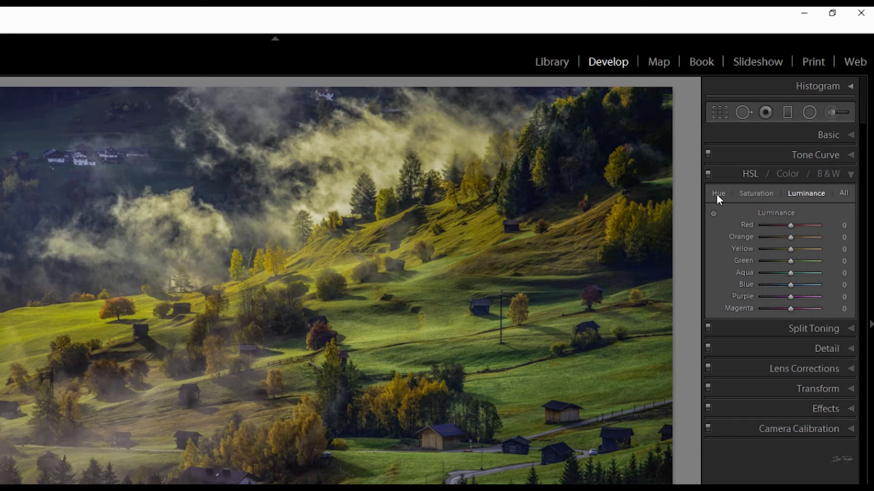
pyautogui.click(718, 193)
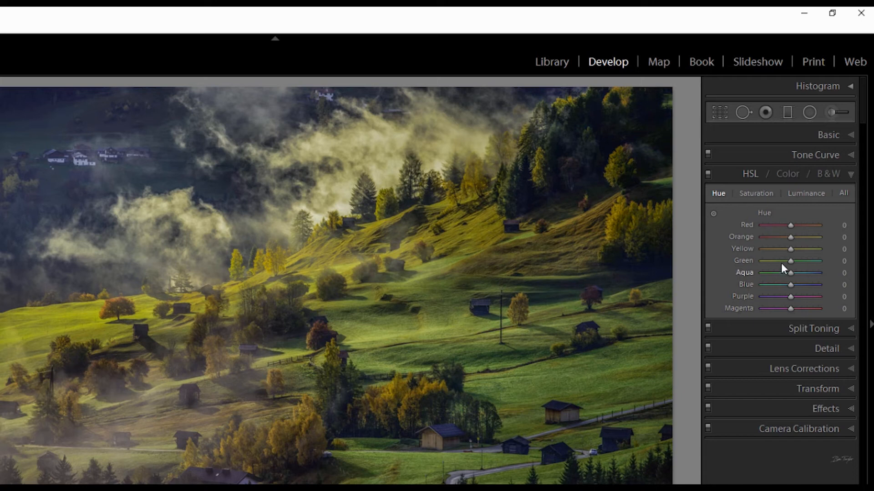
# Step: Shift the Green hue to about -29, warming the grass toward yellow
pyautogui.moveTo(791, 261); pyautogui.dragTo(808, 261)
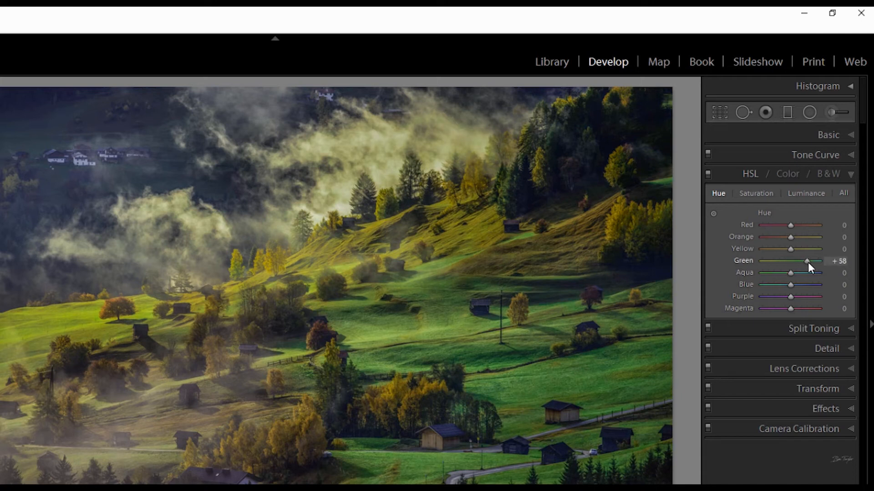
pyautogui.moveTo(819, 260); pyautogui.dragTo(797, 261)
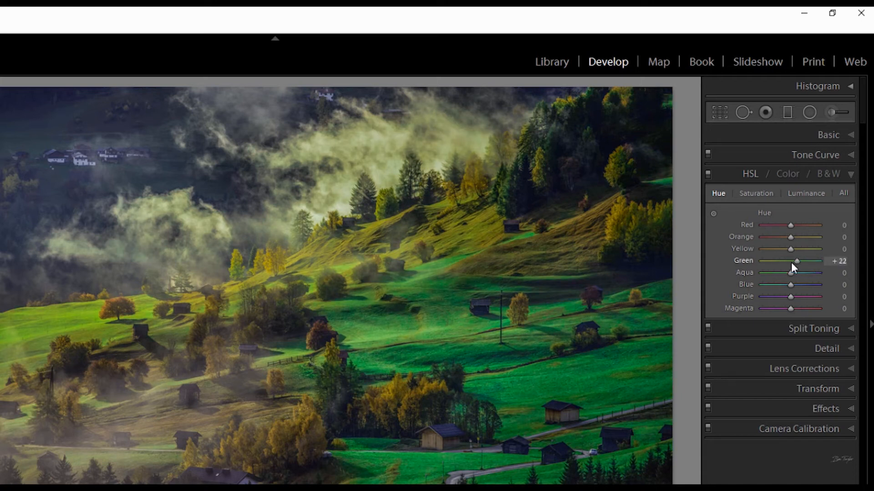
pyautogui.moveTo(797, 261); pyautogui.dragTo(762, 261)
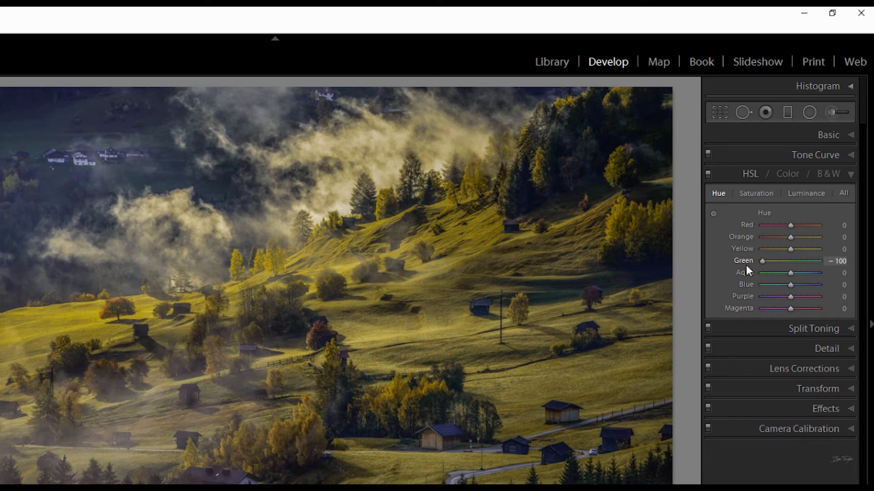
pyautogui.moveTo(762, 261); pyautogui.dragTo(790, 261)
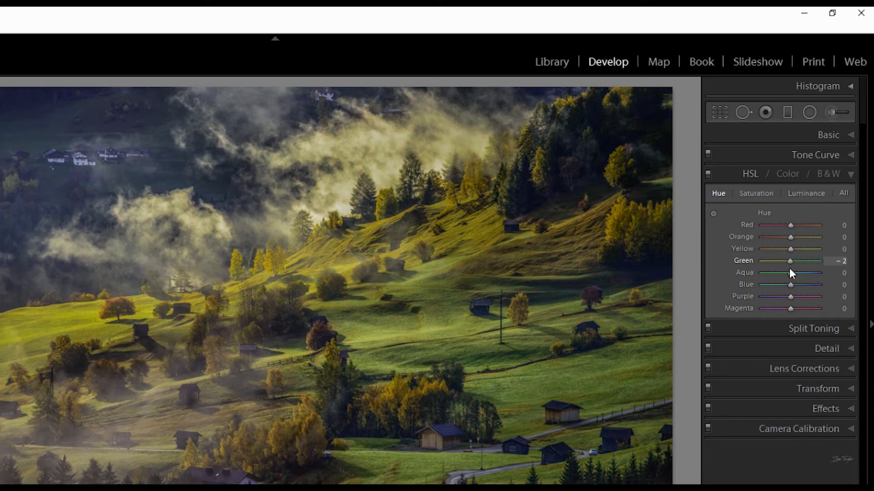
pyautogui.moveTo(714, 298)
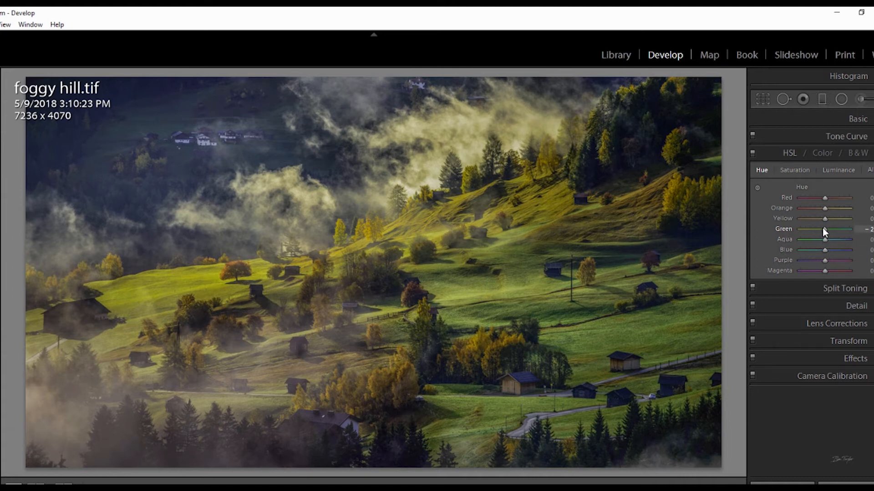
pyautogui.moveTo(830, 229); pyautogui.dragTo(824, 229)
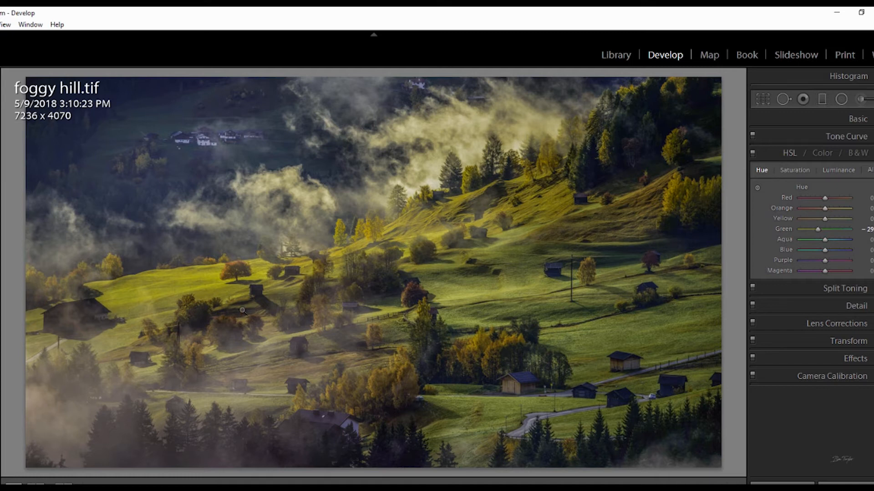
pyautogui.moveTo(364, 386)
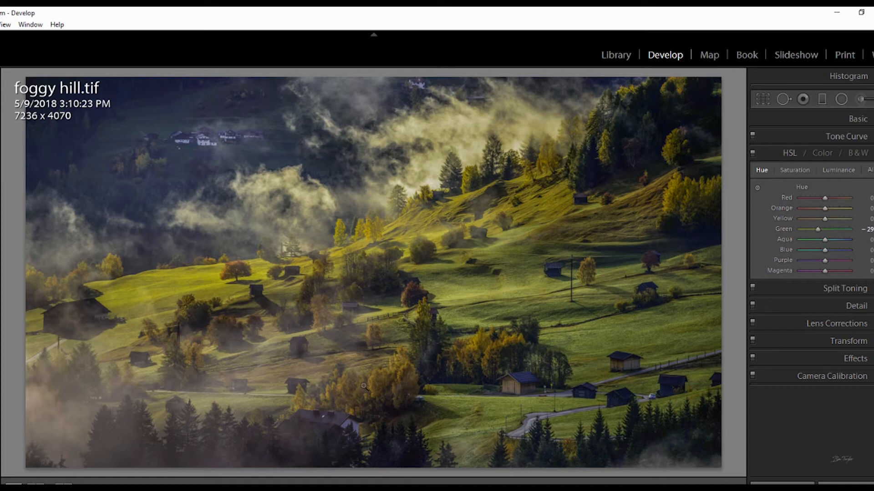
pyautogui.moveTo(383, 395)
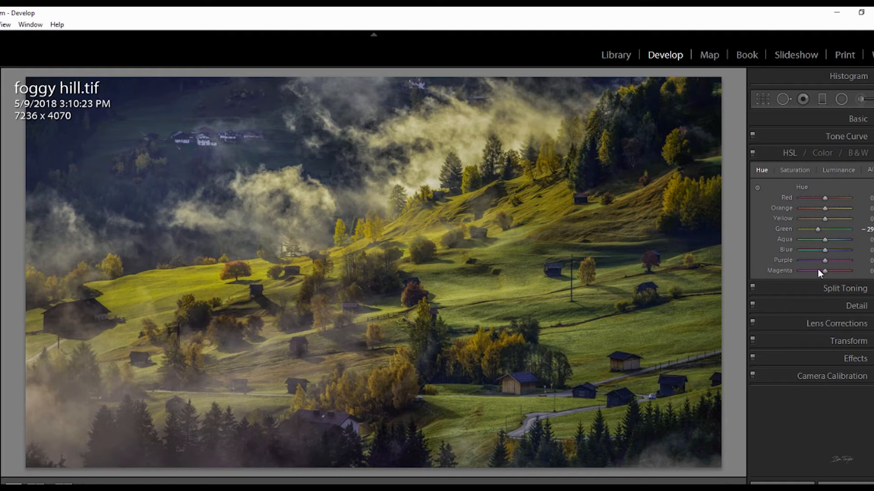
pyautogui.moveTo(826, 218)
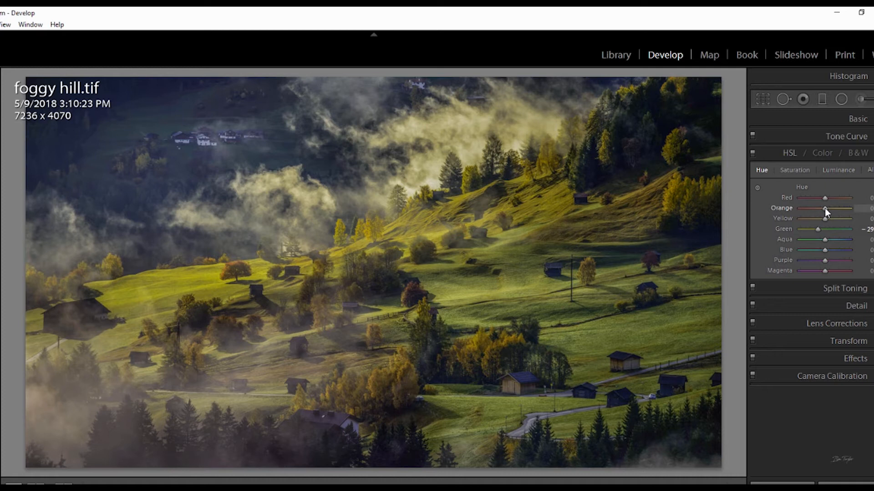
# Step: Push the Orange hue fully toward red at -100
pyautogui.moveTo(823, 208); pyautogui.dragTo(801, 208)
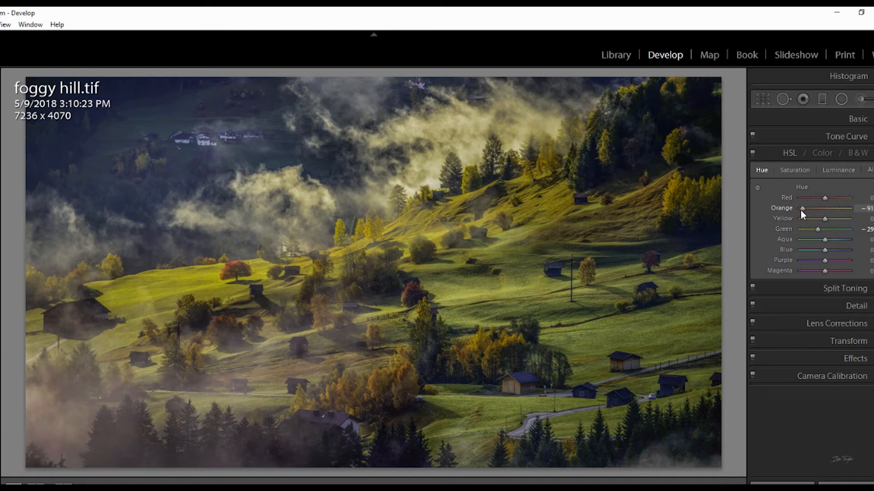
pyautogui.moveTo(801, 208); pyautogui.dragTo(798, 208)
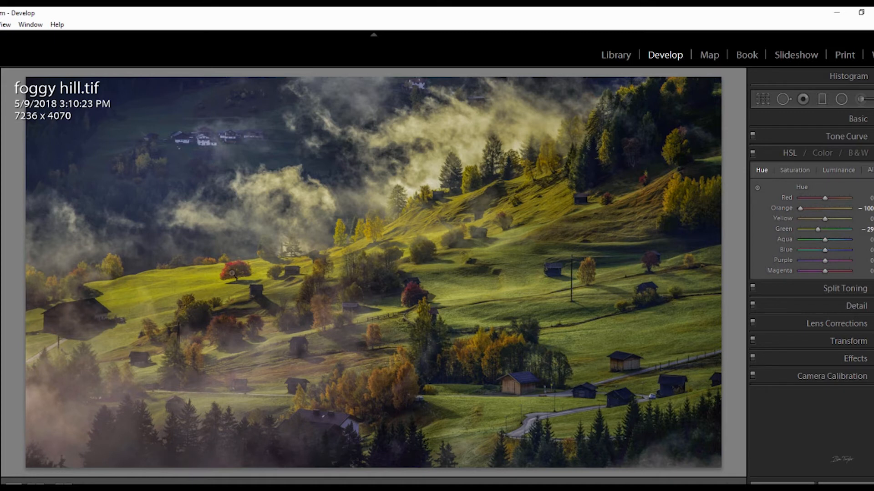
pyautogui.moveTo(367, 305)
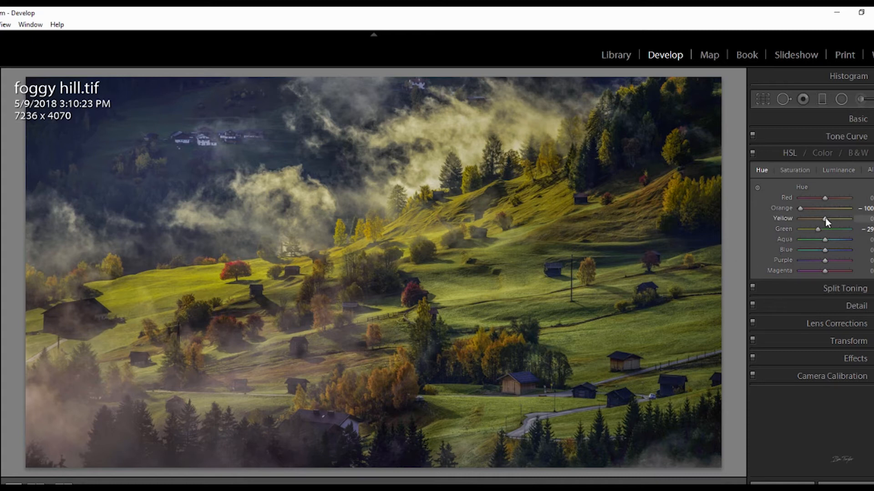
# Step: Move the Yellow hue slightly warmer, settling at about -16
pyautogui.moveTo(819, 218); pyautogui.dragTo(816, 218)
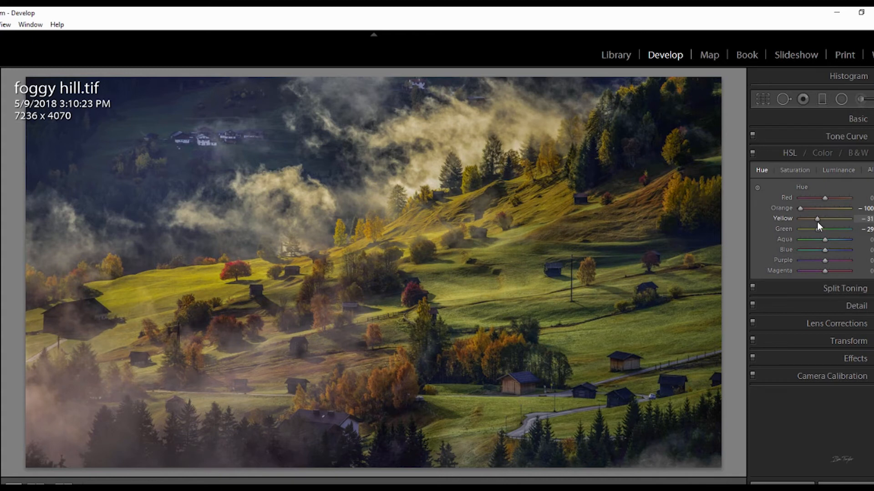
pyautogui.moveTo(819, 218); pyautogui.dragTo(825, 219)
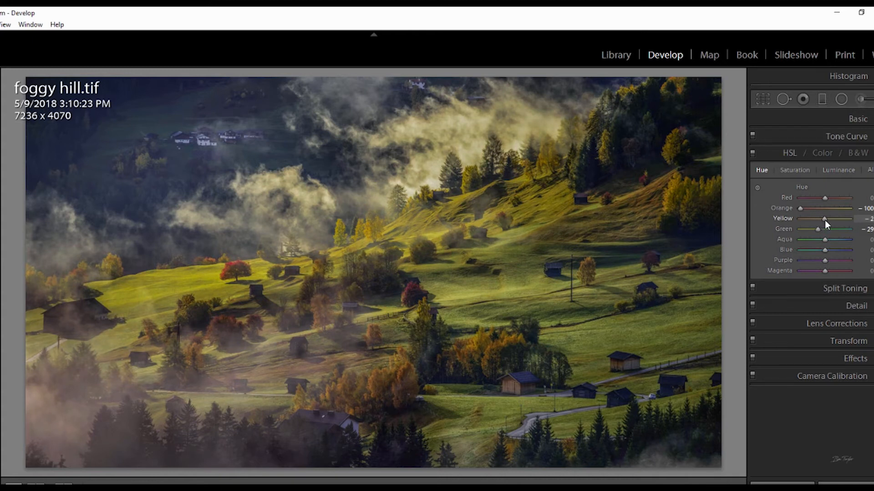
pyautogui.moveTo(828, 218); pyautogui.dragTo(823, 218)
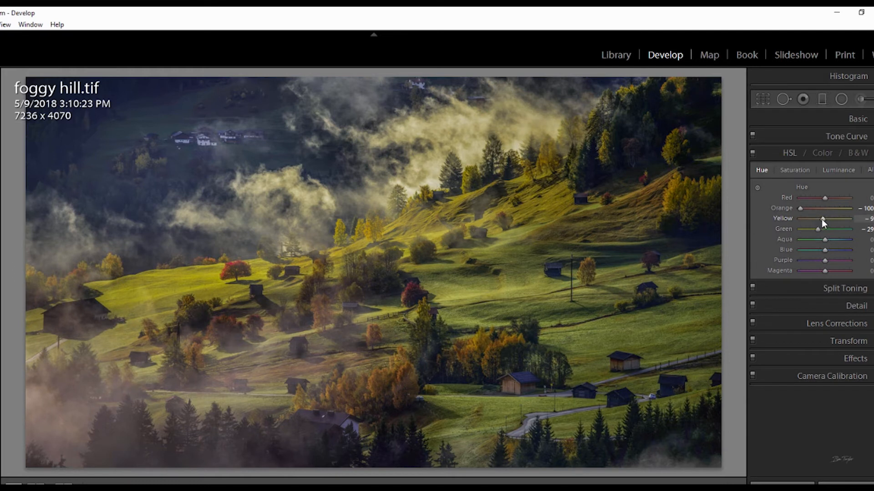
pyautogui.moveTo(823, 218); pyautogui.dragTo(820, 218)
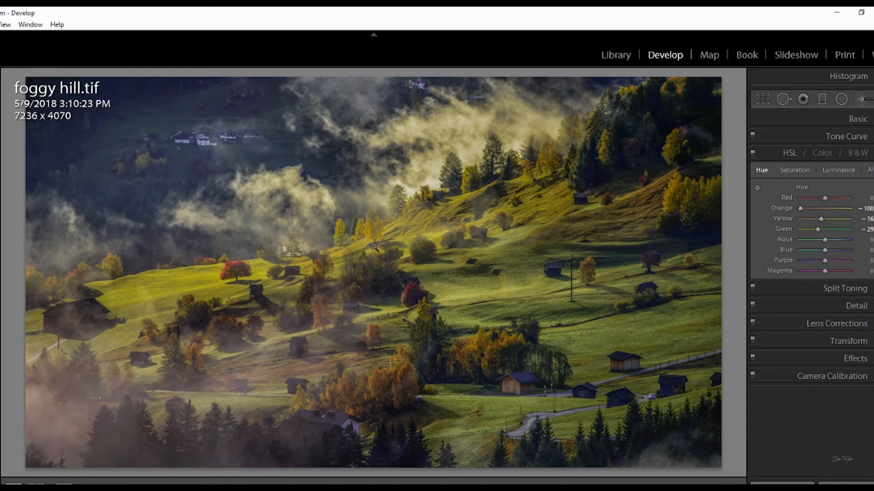
pyautogui.moveTo(497, 262)
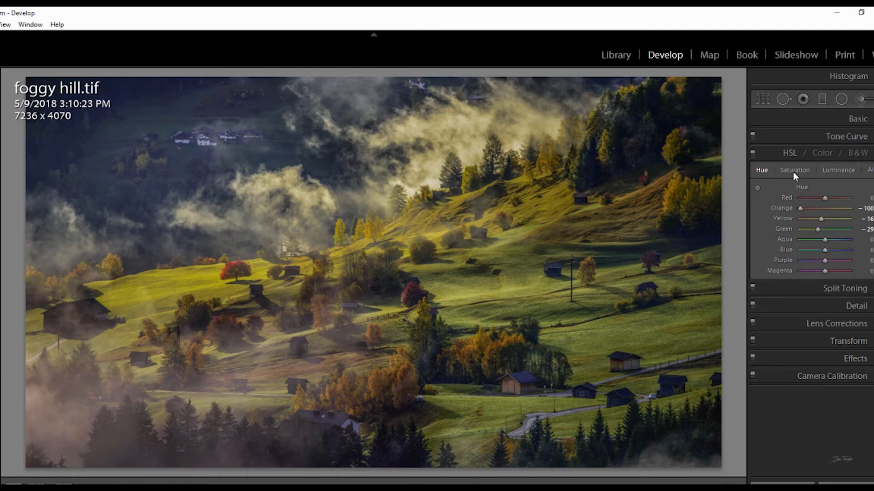
# Step: In HSL Saturation, set Green to about +27 and Orange to about +33
pyautogui.click(794, 170)
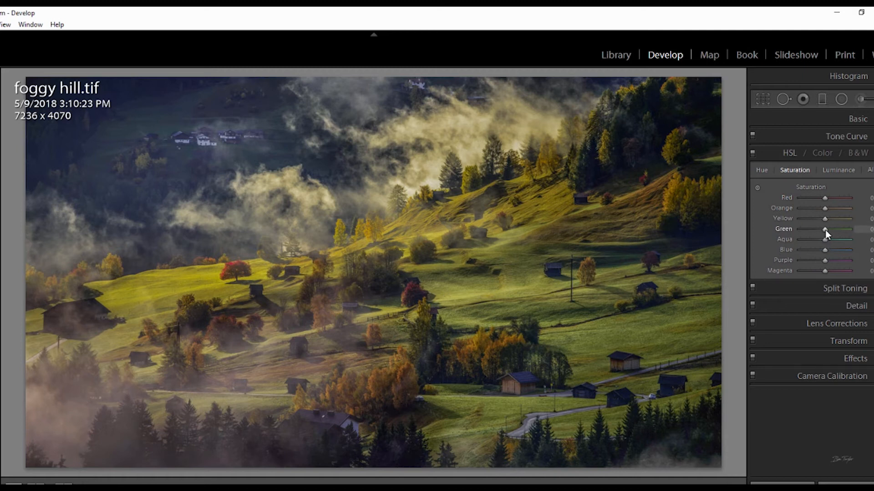
pyautogui.moveTo(824, 229); pyautogui.dragTo(850, 229)
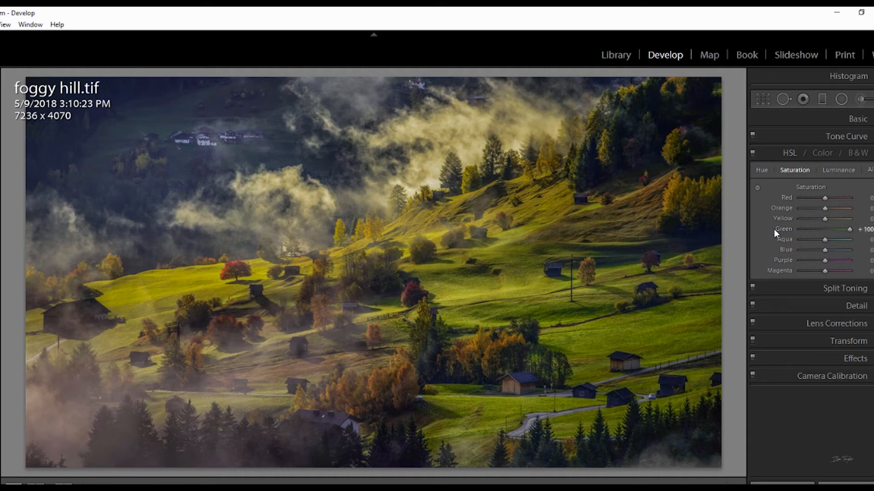
pyautogui.moveTo(846, 229); pyautogui.dragTo(829, 229)
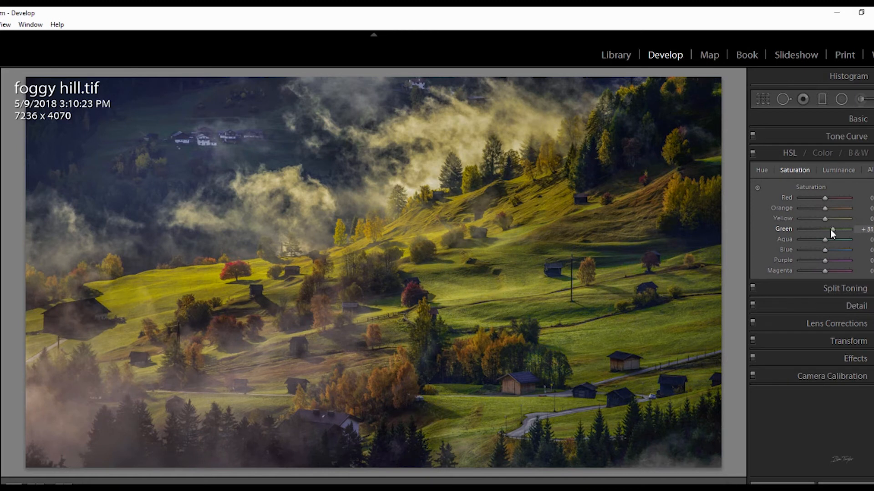
pyautogui.moveTo(833, 229); pyautogui.dragTo(828, 229)
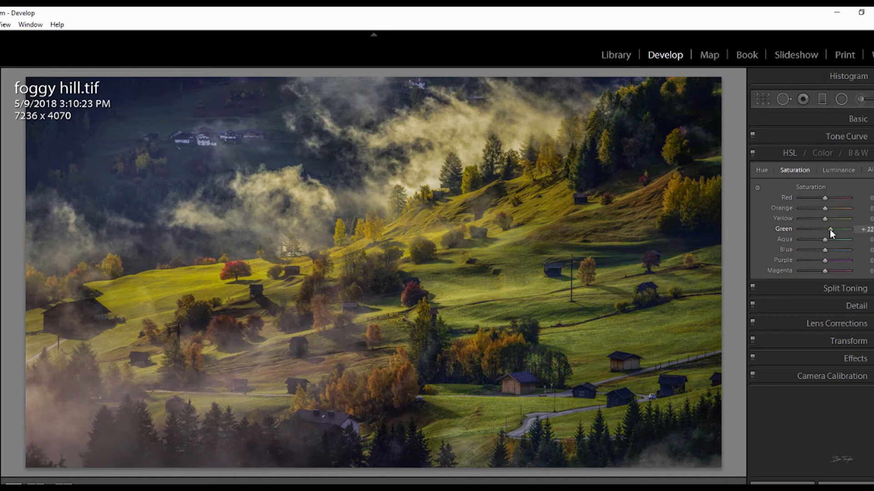
pyautogui.moveTo(828, 229); pyautogui.dragTo(834, 229)
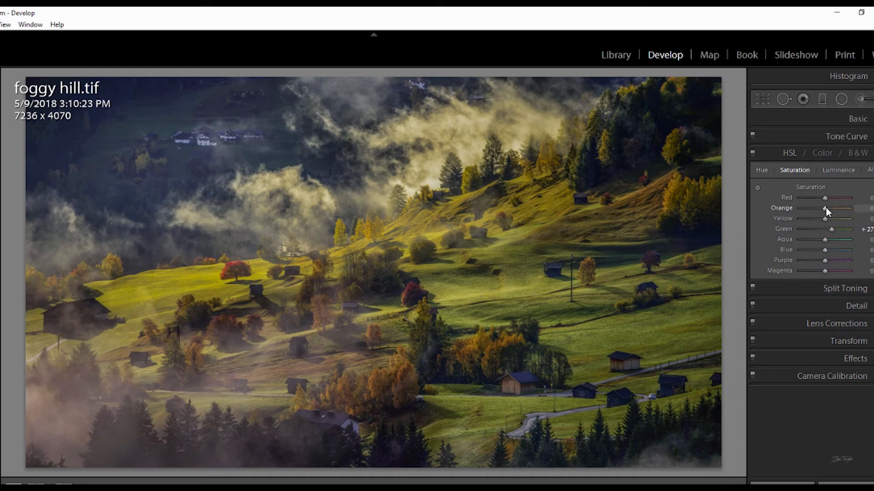
pyautogui.moveTo(825, 208); pyautogui.dragTo(831, 208)
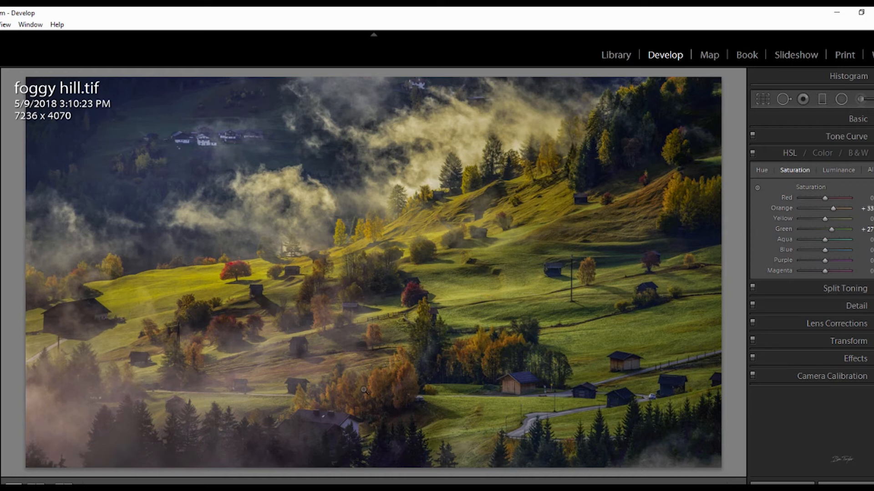
pyautogui.moveTo(311, 306)
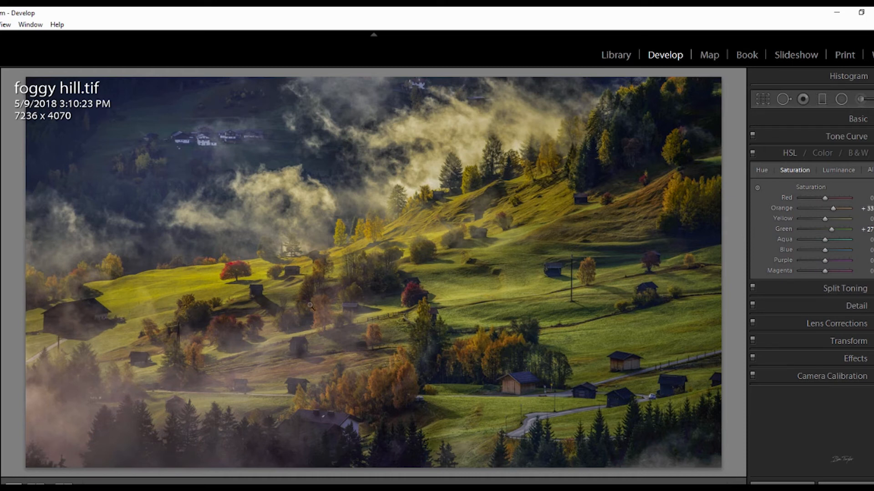
# Step: Raise Green luminance to about +33 to lighten the grassy slopes
pyautogui.click(838, 169)
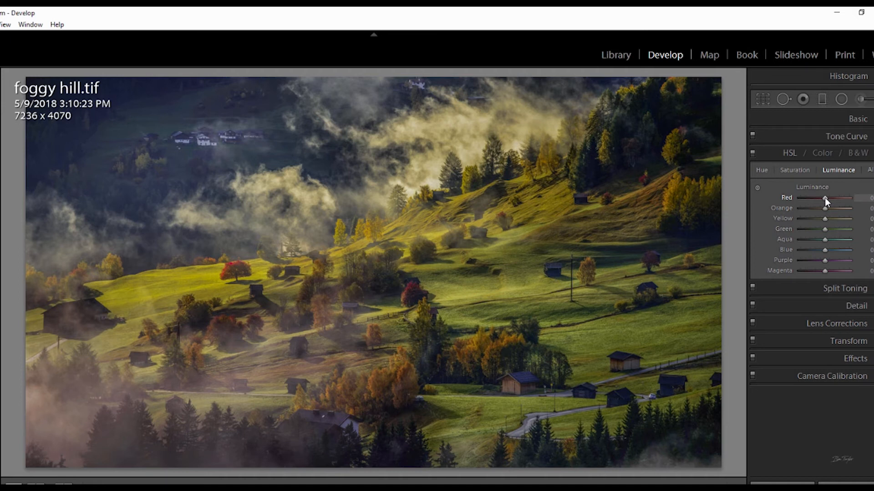
pyautogui.moveTo(824, 232)
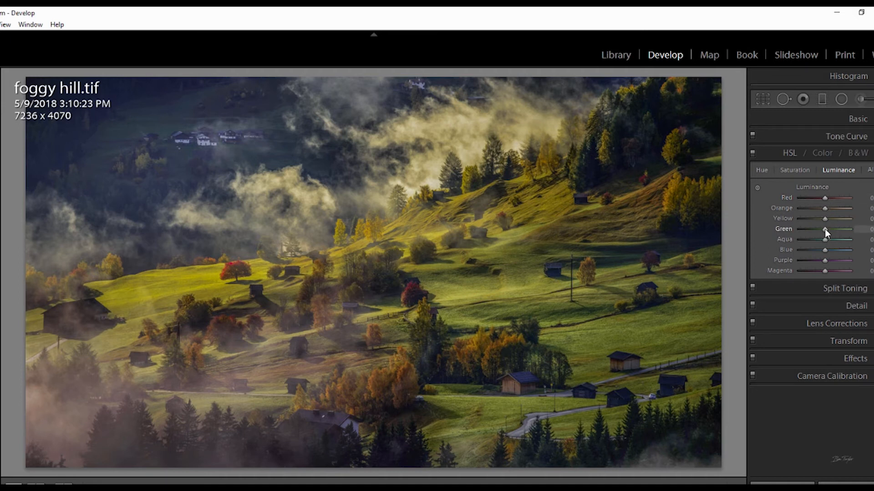
pyautogui.moveTo(829, 228); pyautogui.dragTo(836, 228)
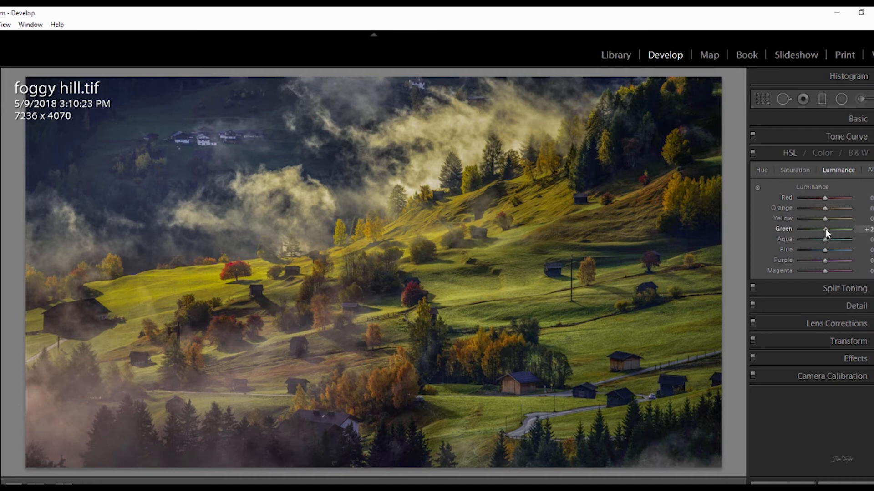
pyautogui.moveTo(825, 228); pyautogui.dragTo(801, 229)
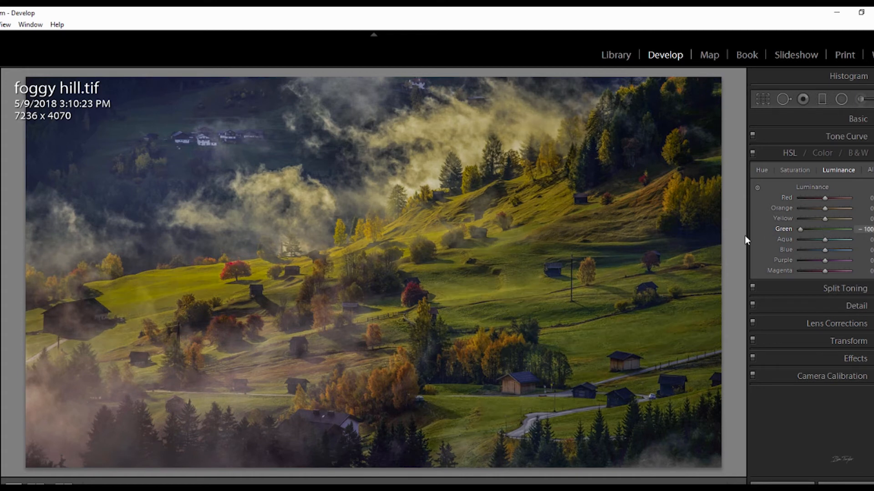
pyautogui.moveTo(801, 229); pyautogui.dragTo(849, 229)
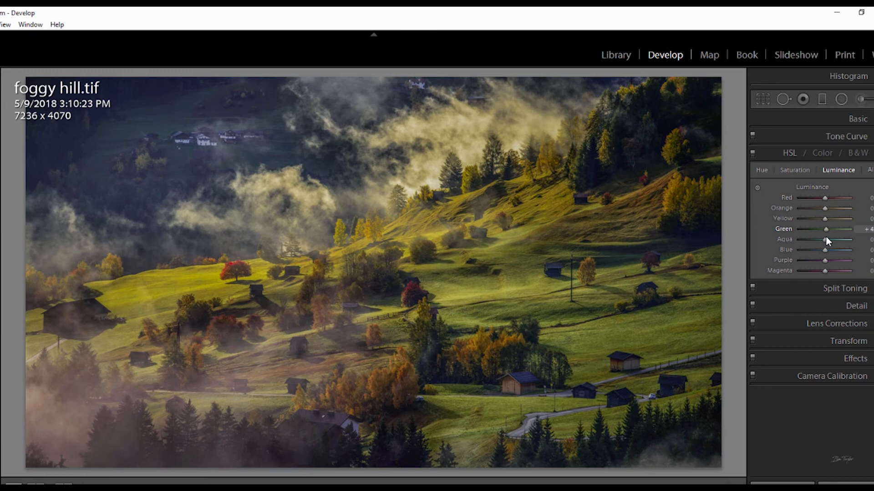
pyautogui.moveTo(825, 229); pyautogui.dragTo(830, 229)
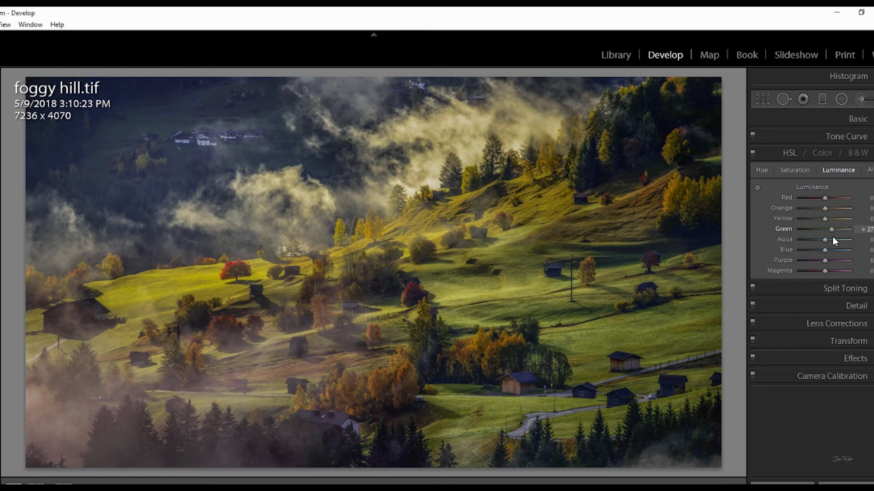
pyautogui.moveTo(831, 229); pyautogui.dragTo(834, 229)
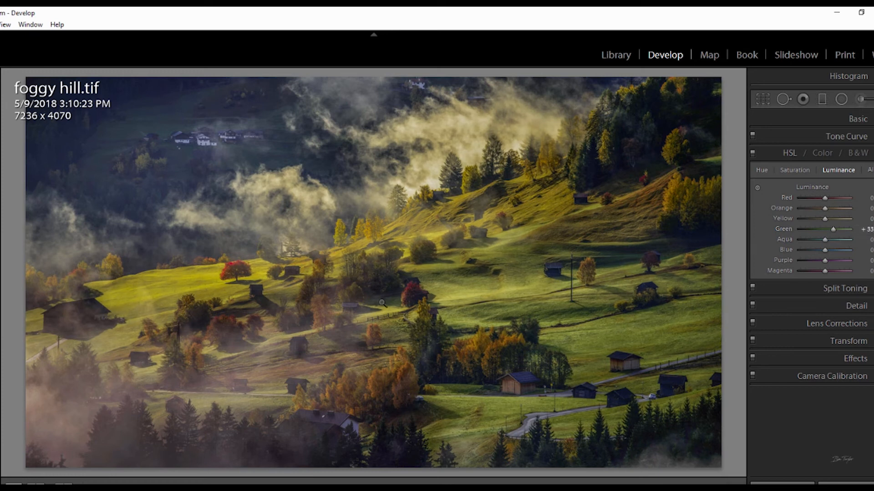
pyautogui.moveTo(352, 257)
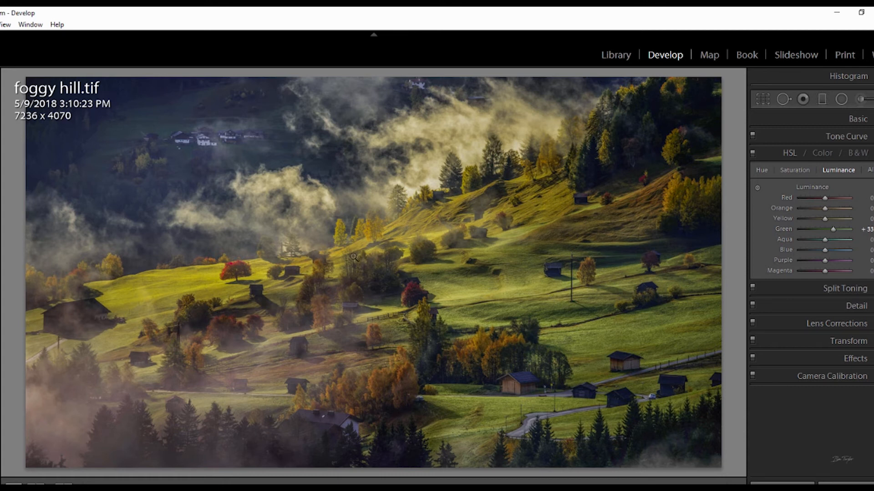
pyautogui.moveTo(834, 229); pyautogui.dragTo(832, 229)
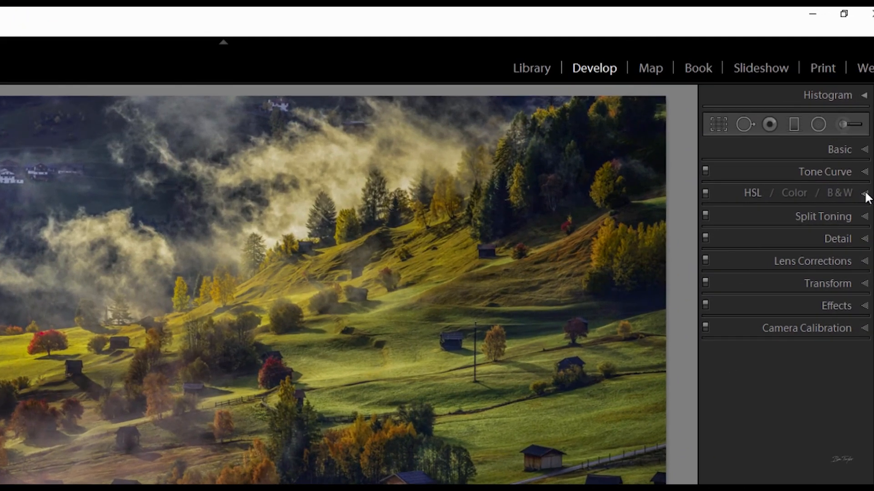
# Step: In Split Toning, pick a warm golden highlight tint at hue 39 from the swatch
pyautogui.click(823, 216)
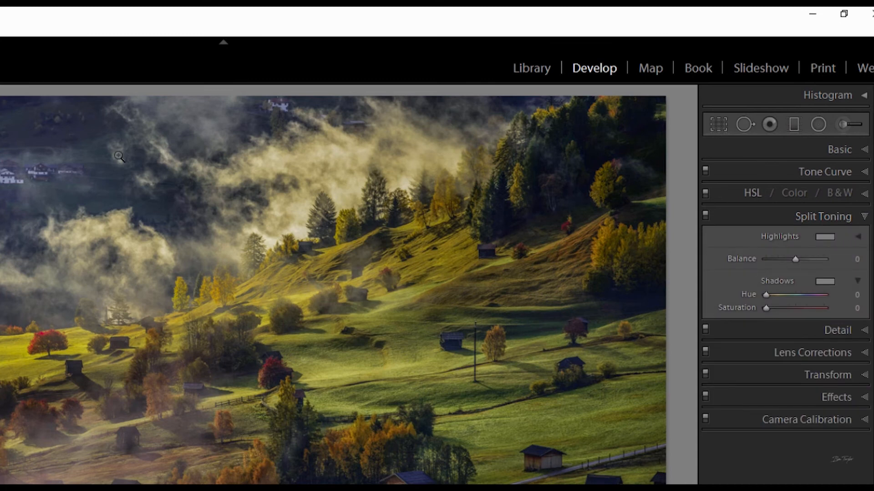
pyautogui.moveTo(229, 216)
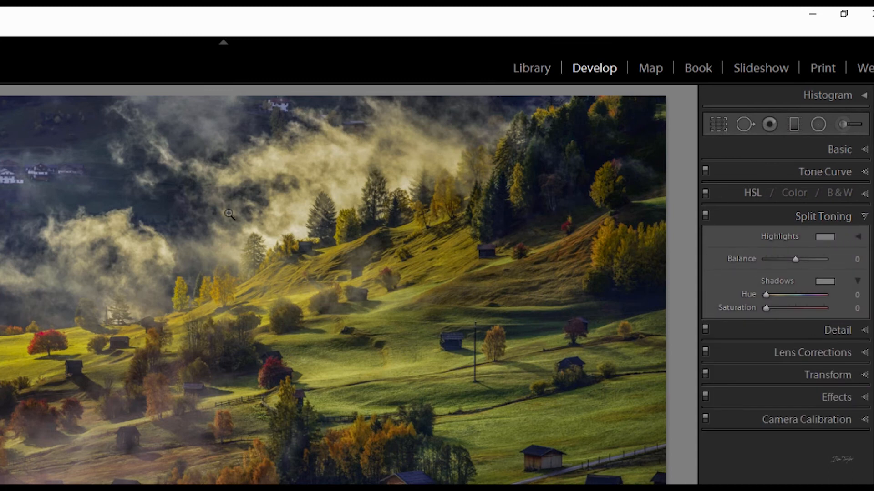
pyautogui.moveTo(524, 349)
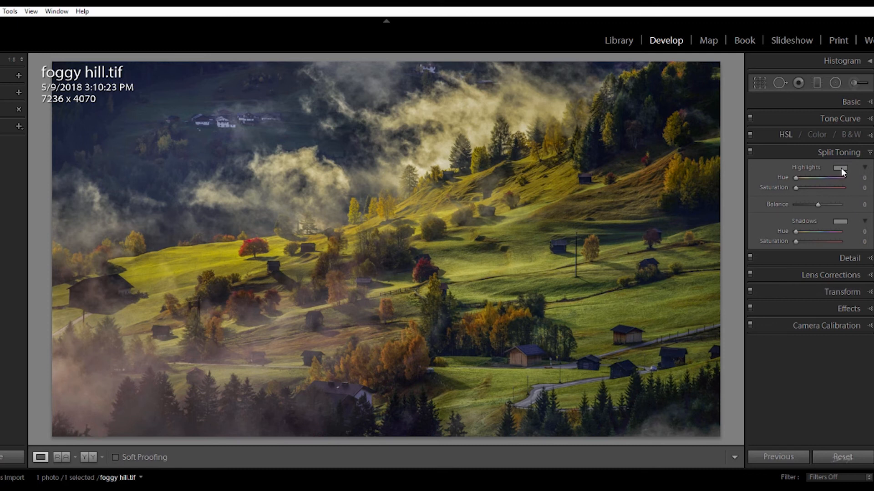
pyautogui.click(841, 169)
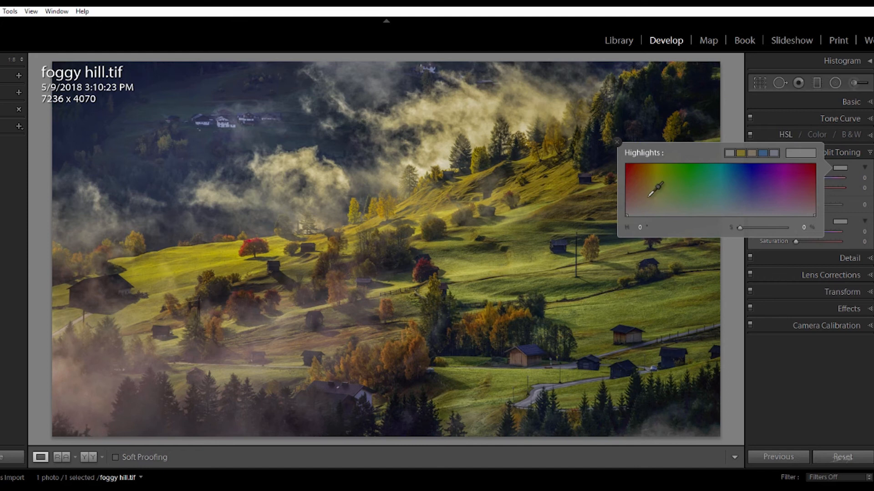
pyautogui.moveTo(653, 187); pyautogui.dragTo(658, 196)
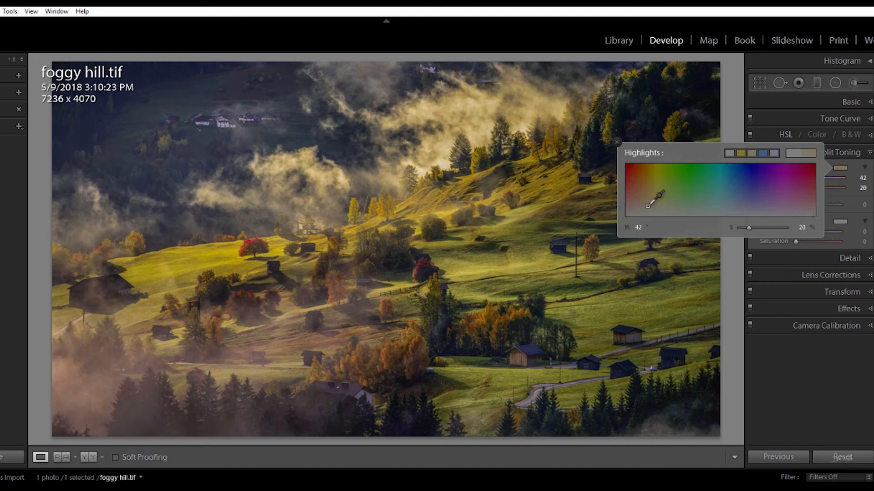
pyautogui.moveTo(658, 198); pyautogui.dragTo(651, 201)
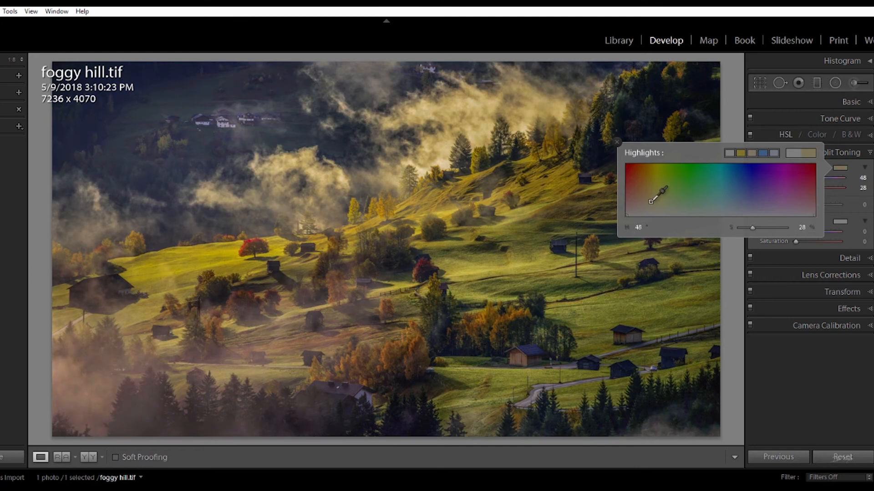
pyautogui.moveTo(651, 201); pyautogui.dragTo(657, 196)
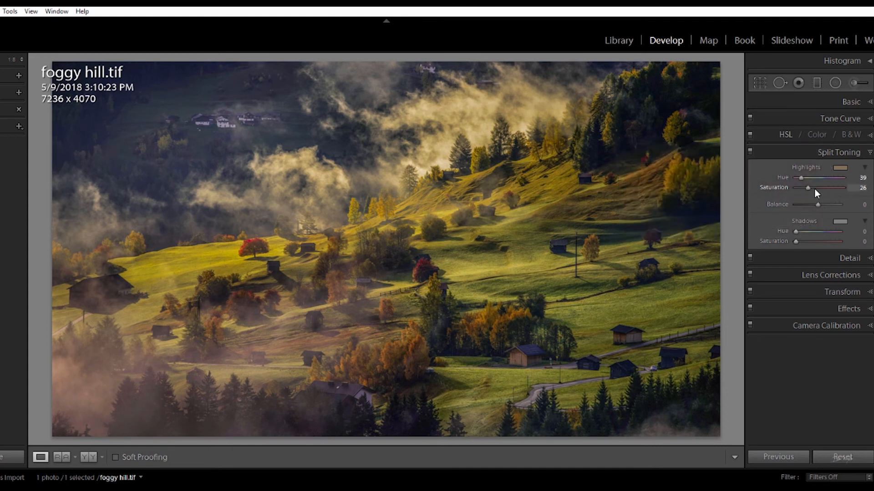
# Step: Settle the highlight tint saturation at a subtle value around 22
pyautogui.moveTo(807, 188); pyautogui.dragTo(826, 188)
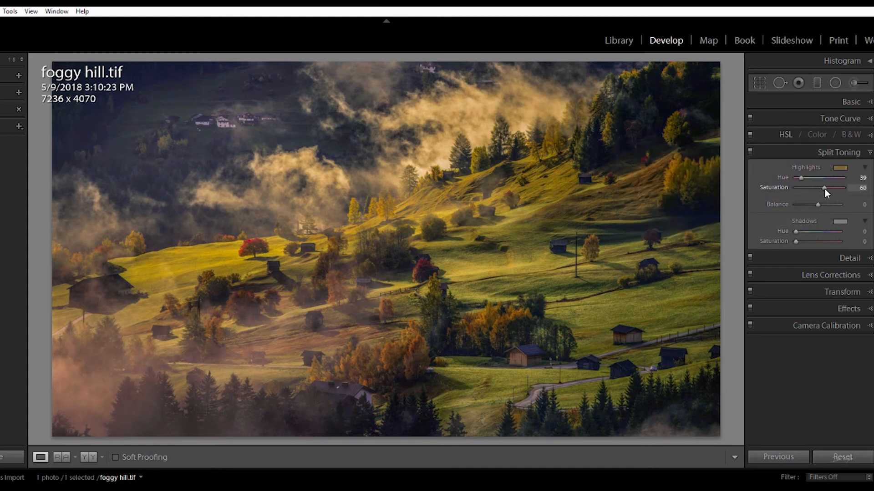
pyautogui.moveTo(823, 188); pyautogui.dragTo(796, 188)
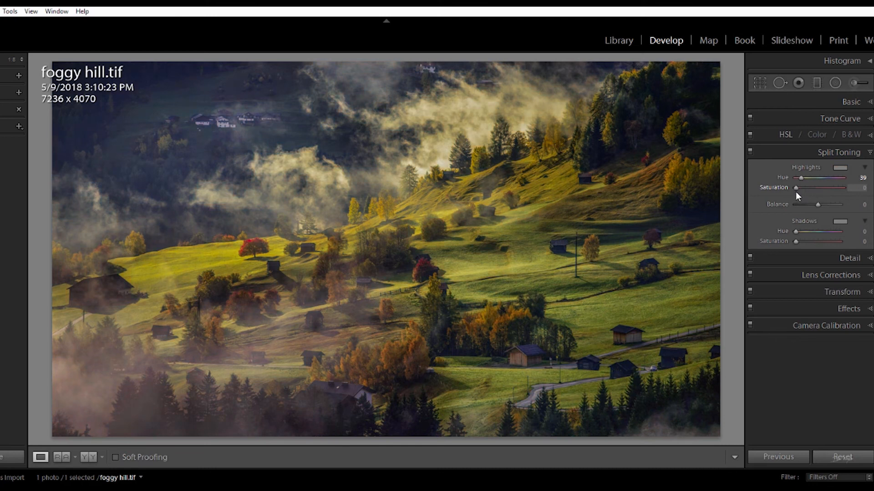
pyautogui.moveTo(795, 187); pyautogui.dragTo(819, 188)
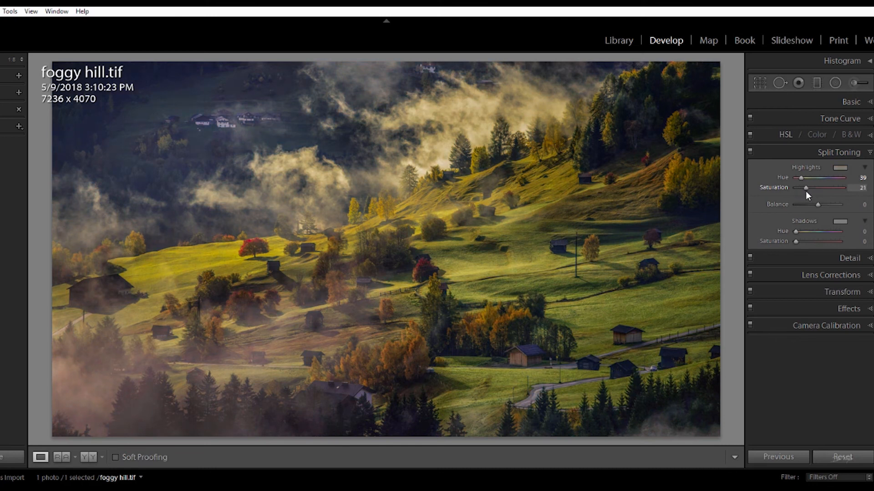
pyautogui.moveTo(805, 188); pyautogui.dragTo(808, 188)
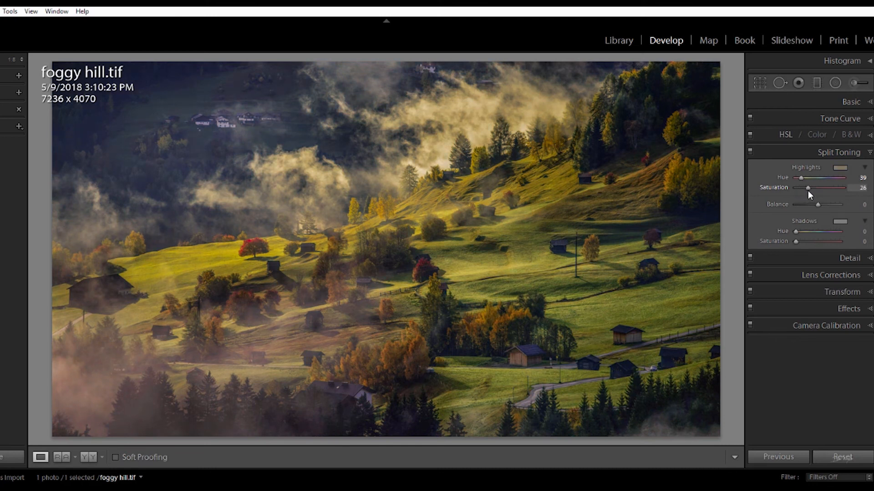
pyautogui.moveTo(831, 187); pyautogui.dragTo(828, 188)
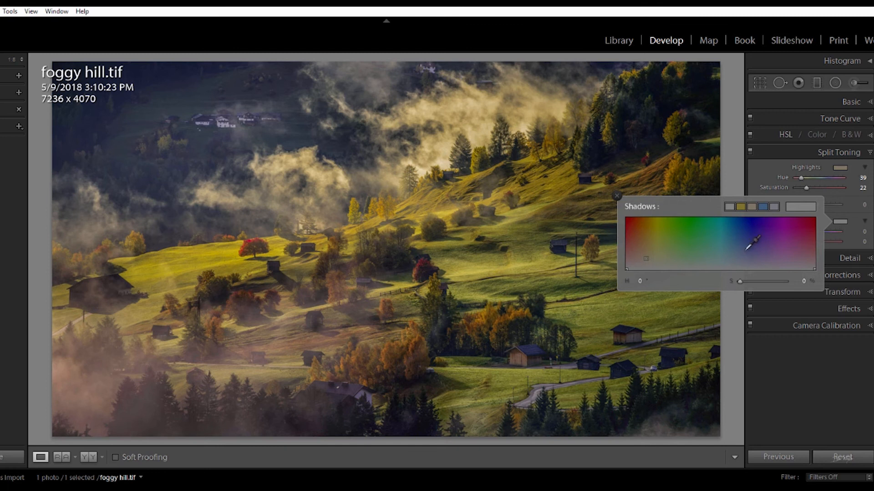
# Step: Tint the shadows cool blue at hue 234 and lower their saturation to 17
pyautogui.moveTo(752, 240); pyautogui.dragTo(761, 253)
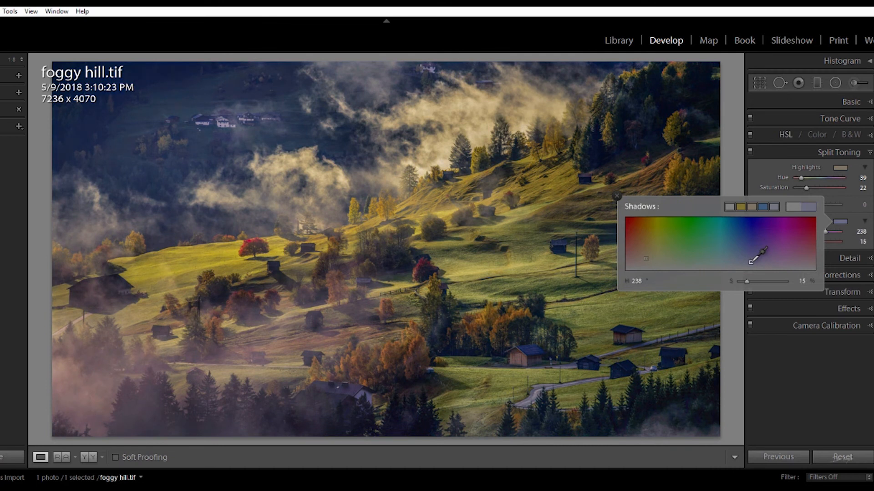
pyautogui.moveTo(762, 251); pyautogui.dragTo(755, 257)
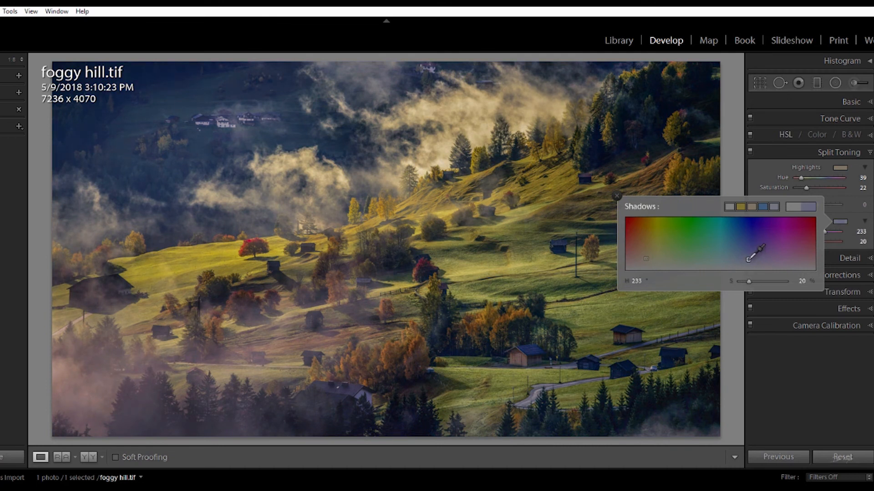
pyautogui.moveTo(757, 250); pyautogui.dragTo(752, 256)
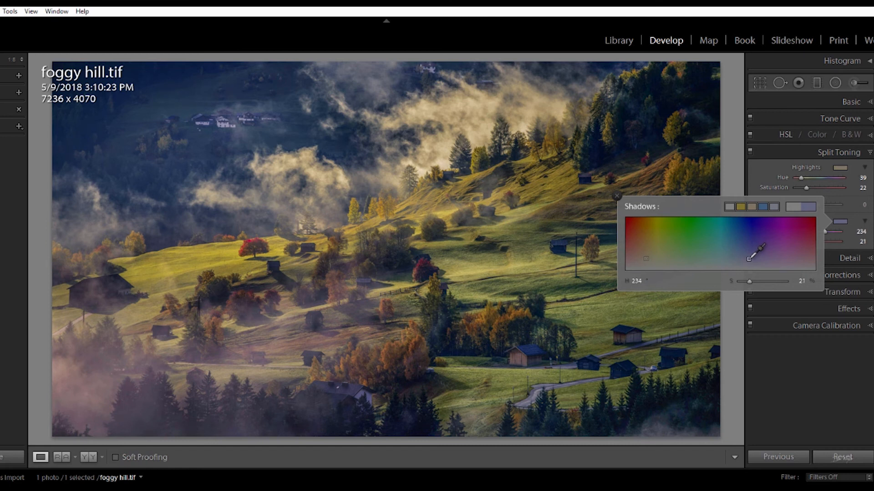
pyautogui.moveTo(757, 253); pyautogui.dragTo(748, 260)
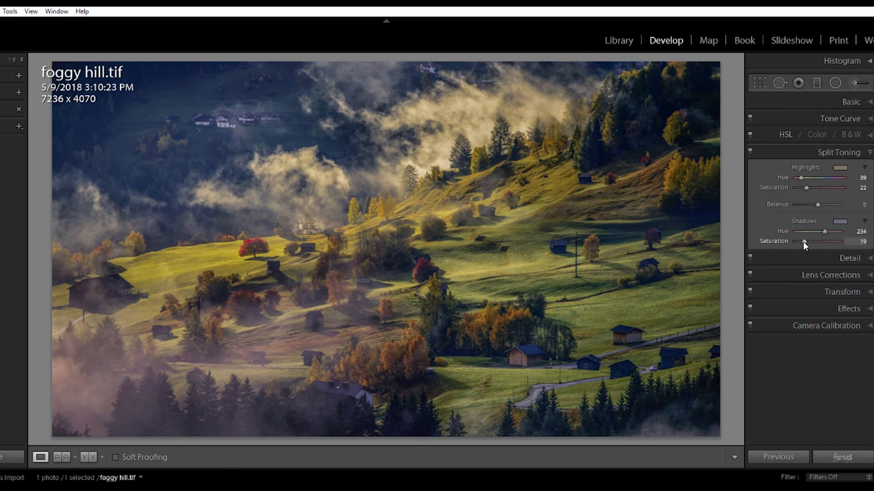
pyautogui.moveTo(805, 241); pyautogui.dragTo(804, 241)
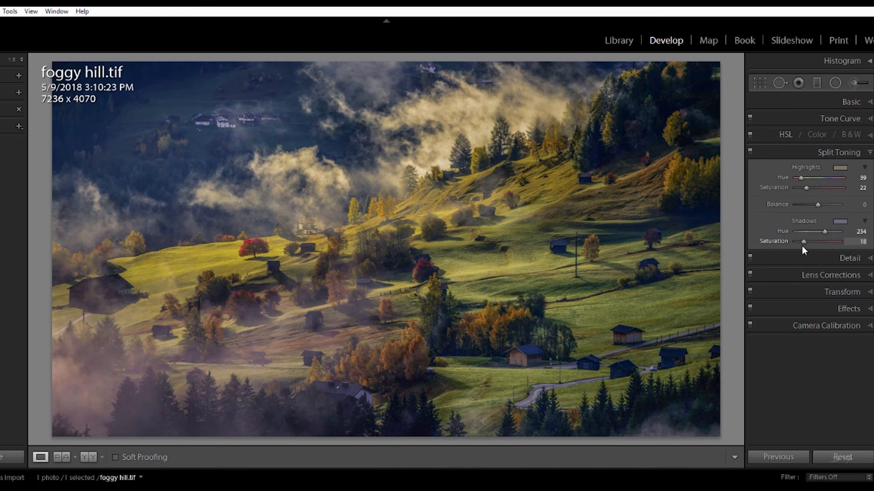
pyautogui.moveTo(803, 242); pyautogui.dragTo(807, 241)
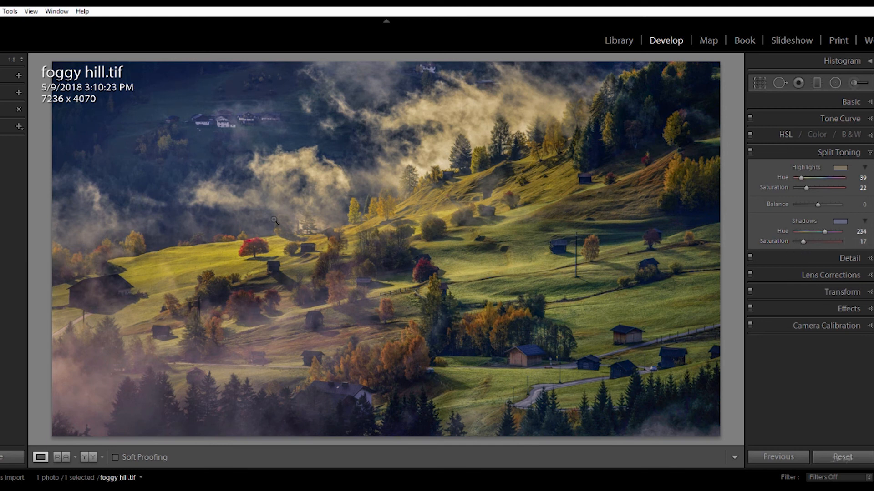
pyautogui.moveTo(238, 320)
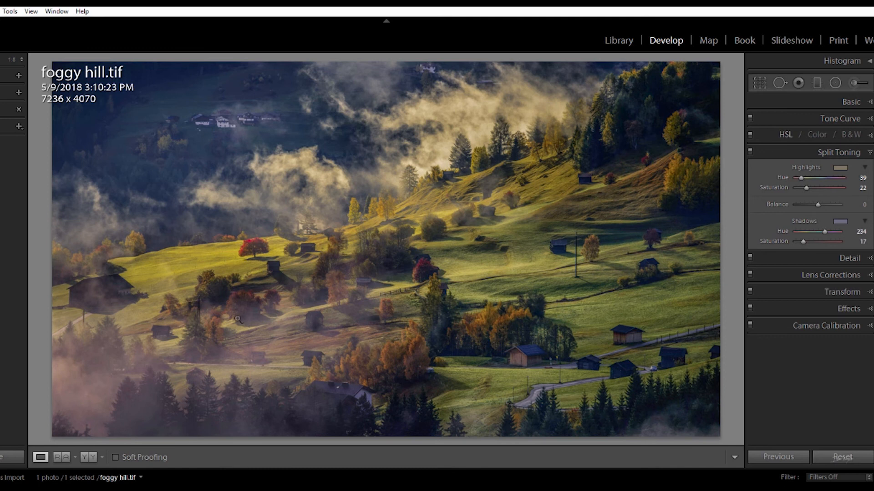
pyautogui.moveTo(533, 69)
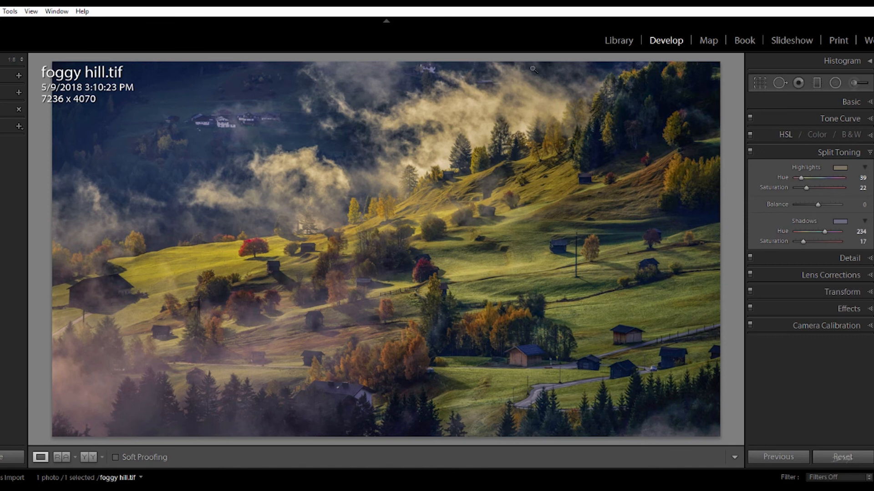
pyautogui.moveTo(171, 96)
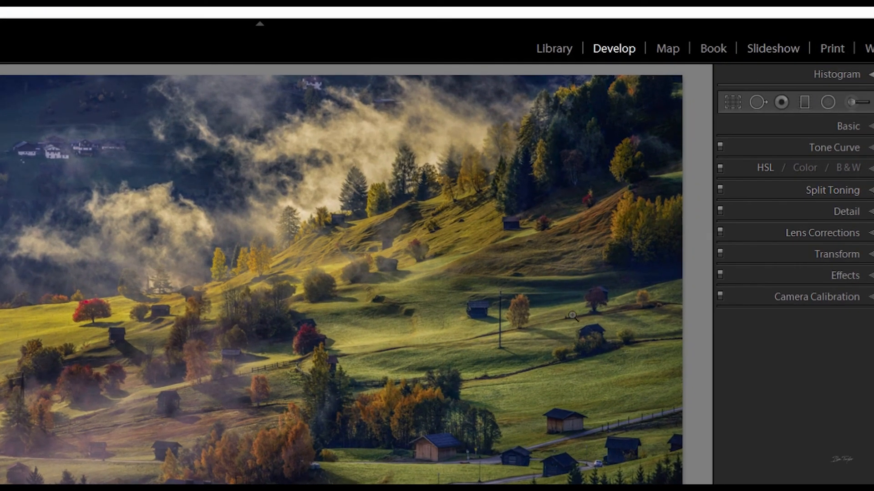
pyautogui.moveTo(569, 131)
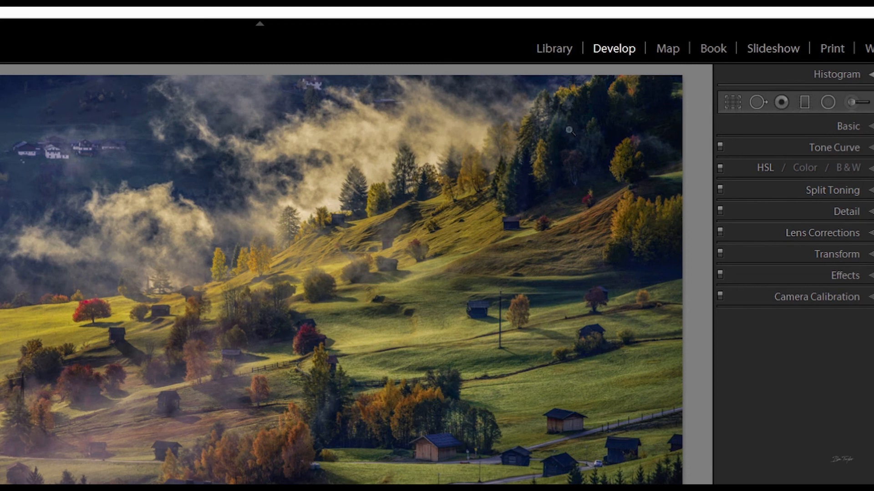
pyautogui.moveTo(54, 205)
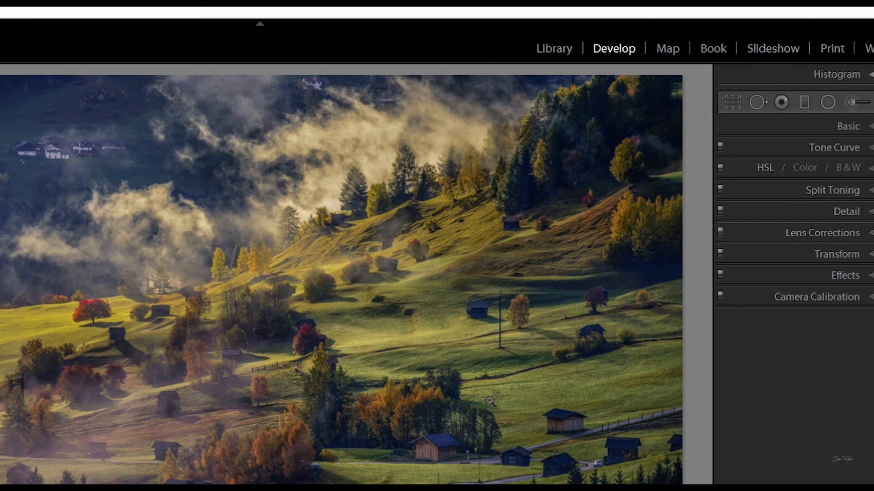
pyautogui.moveTo(519, 317)
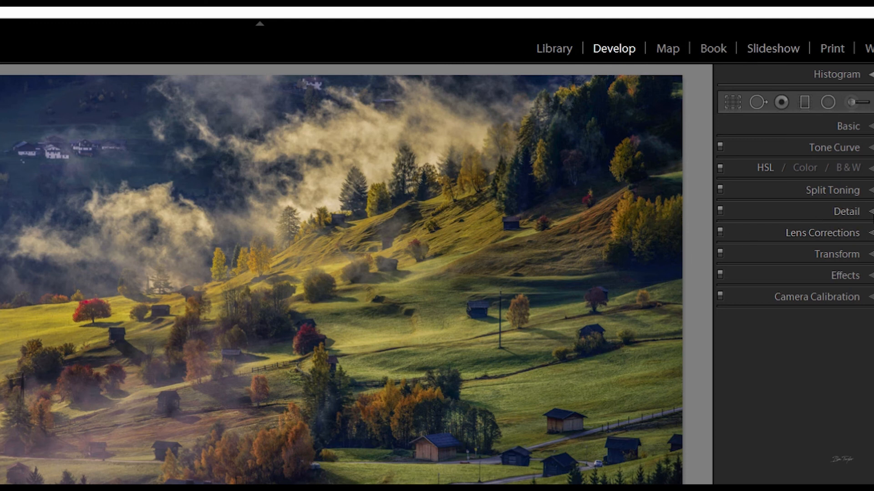
# Step: Expand the Detail panel with sharpening and noise reduction at zero
pyautogui.click(846, 211)
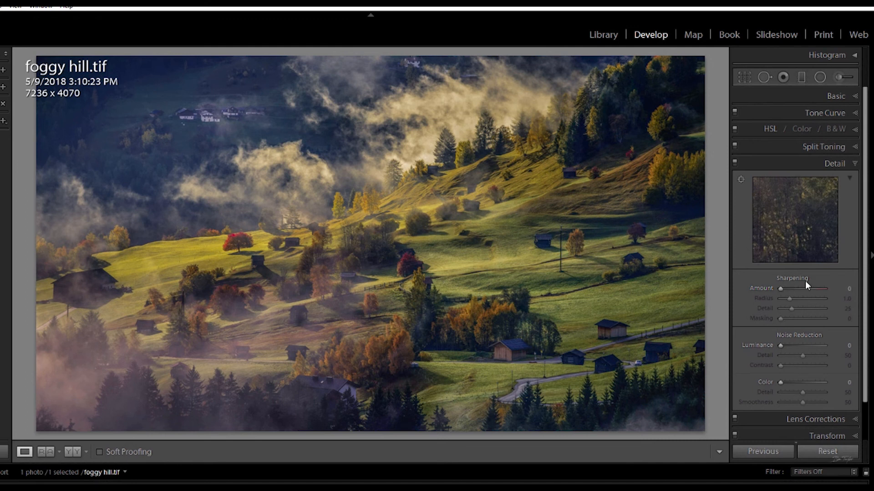
# Step: Raise the Sharpening Amount to 80 and nudge the slider below it
pyautogui.moveTo(781, 288); pyautogui.dragTo(788, 288)
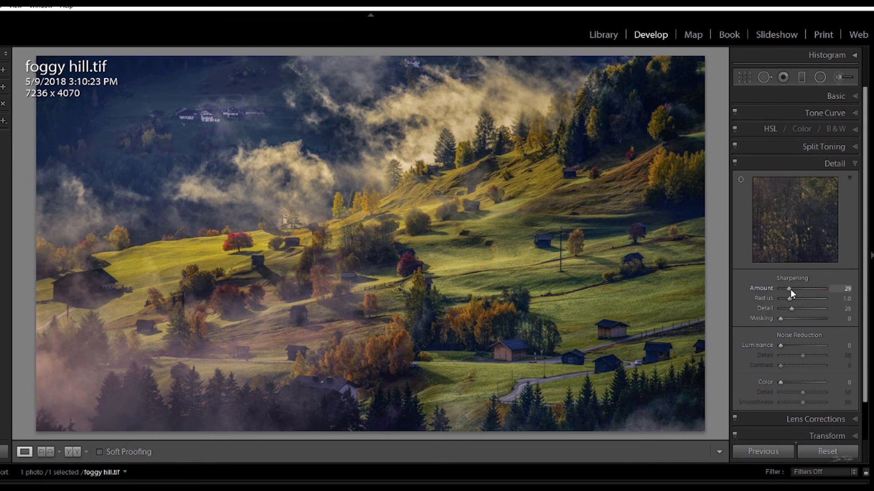
pyautogui.moveTo(788, 289); pyautogui.dragTo(804, 288)
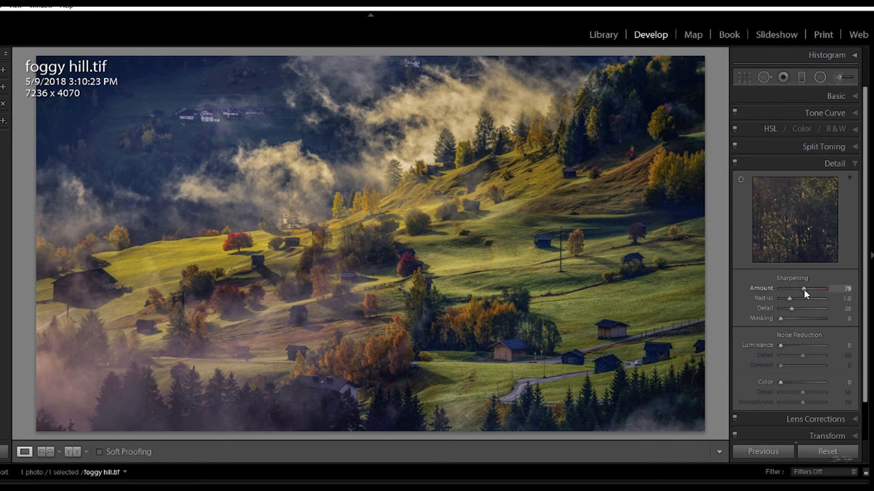
pyautogui.moveTo(802, 289); pyautogui.dragTo(804, 288)
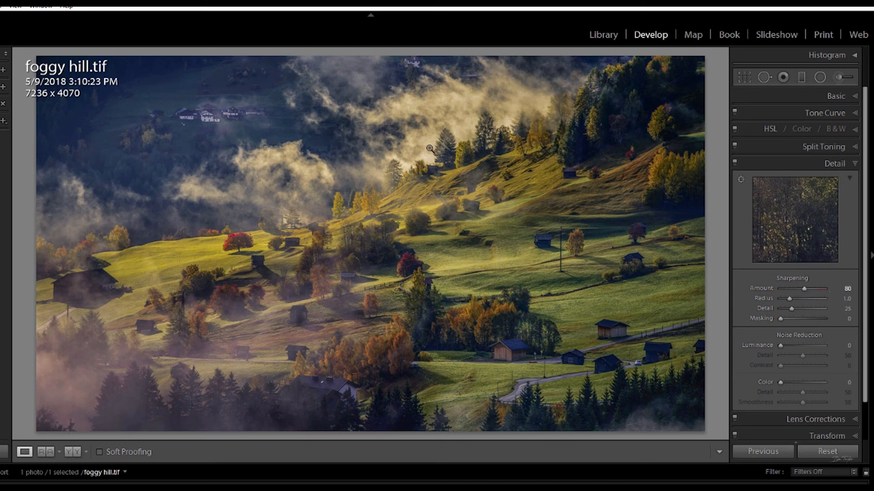
pyautogui.moveTo(326, 246)
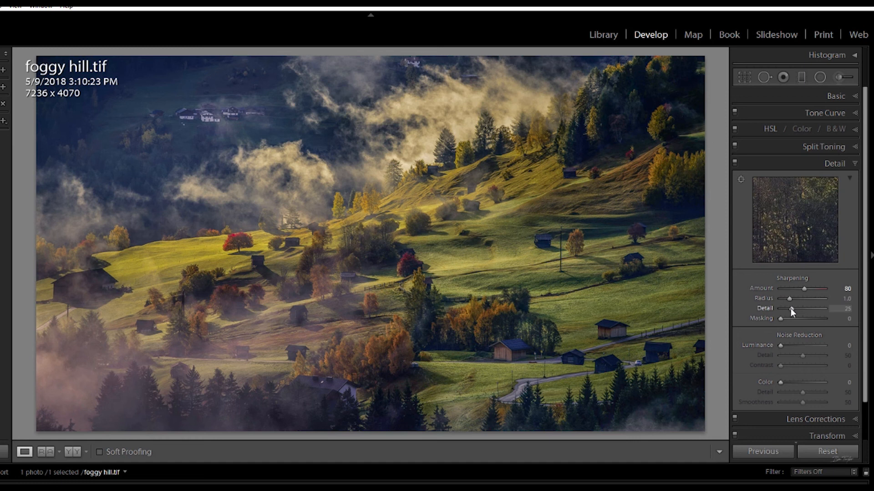
pyautogui.moveTo(788, 308); pyautogui.dragTo(798, 308)
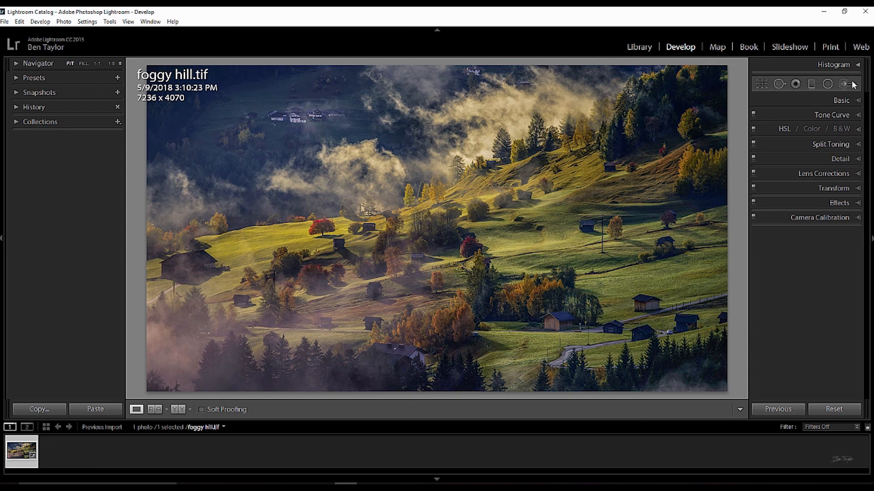
pyautogui.moveTo(845, 84)
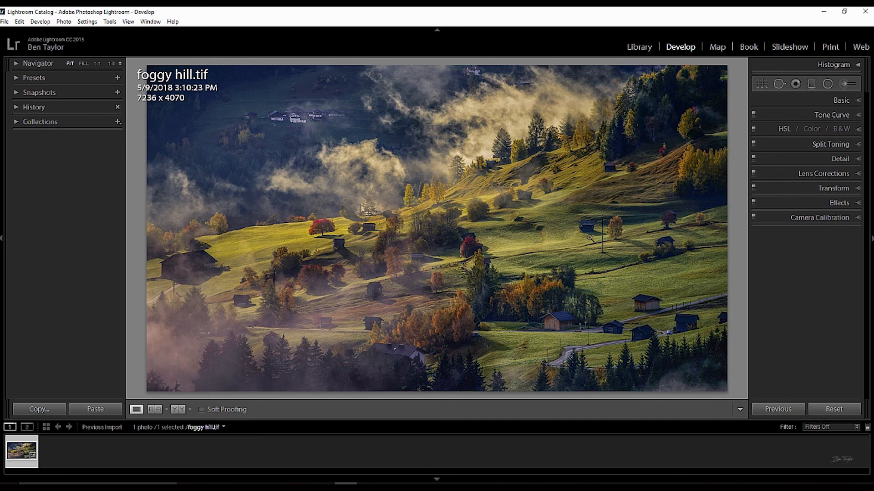
pyautogui.moveTo(313, 315)
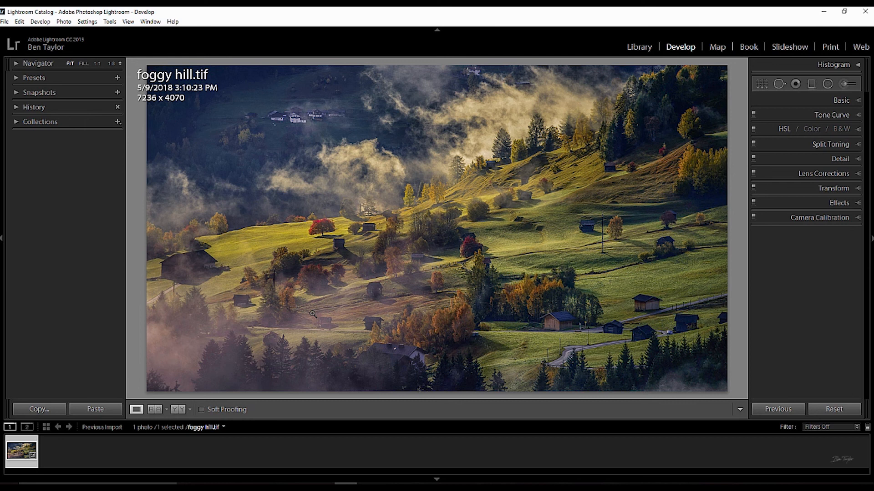
pyautogui.moveTo(355, 264)
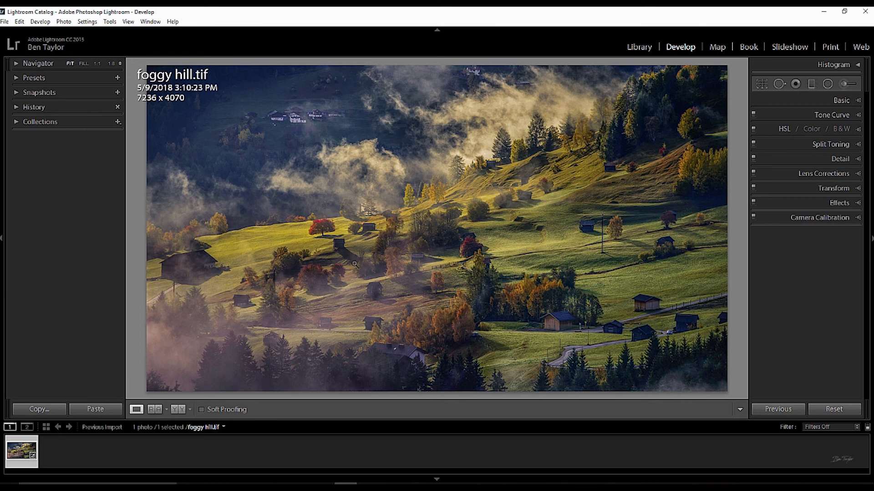
pyautogui.moveTo(576, 186)
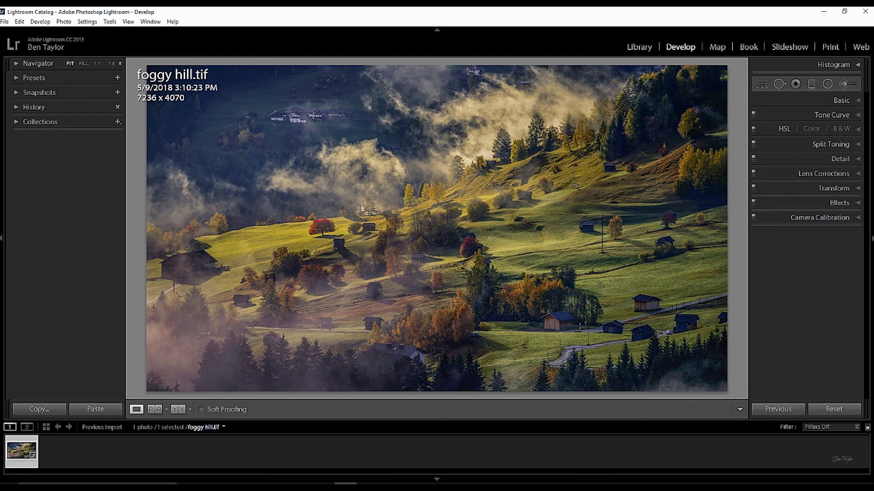